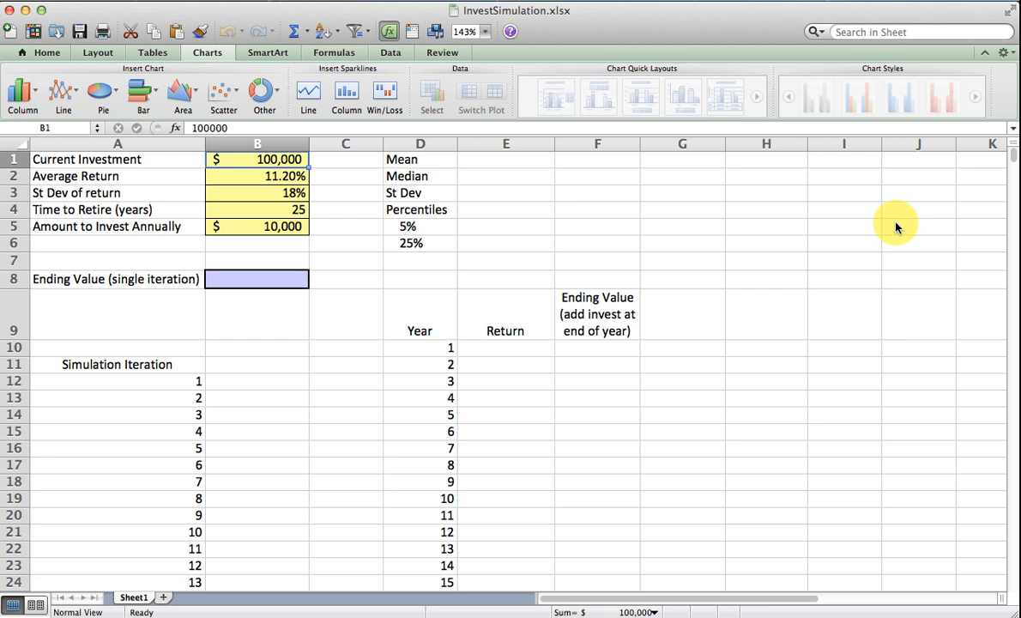
# Change Time to Retire in B4 from 25 to 30 years and select E10 for the return formula
pyautogui.click(257, 175)
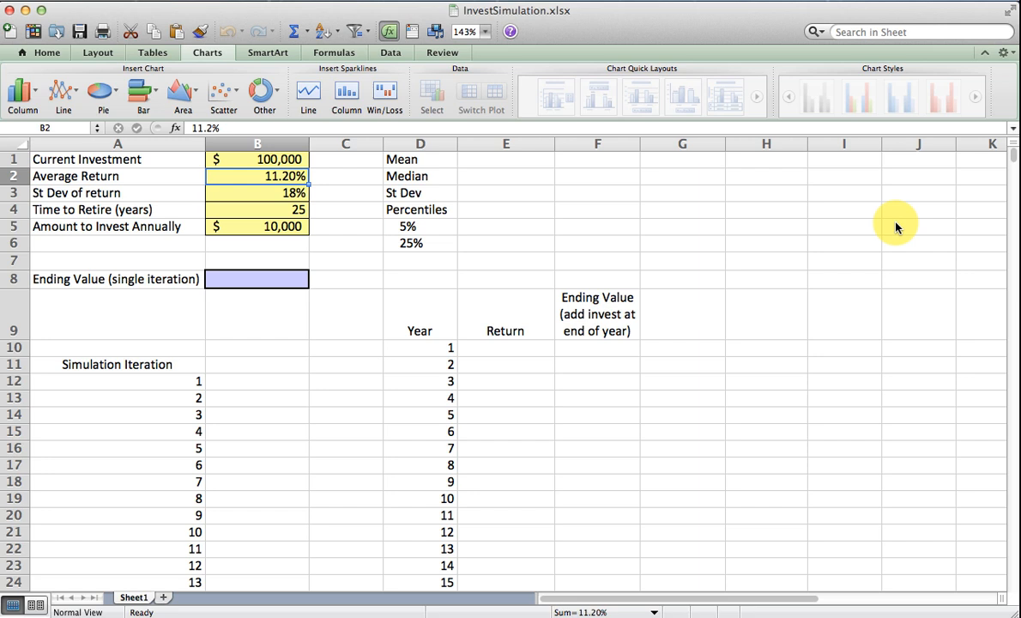
pyautogui.click(257, 209)
pyautogui.write('30')
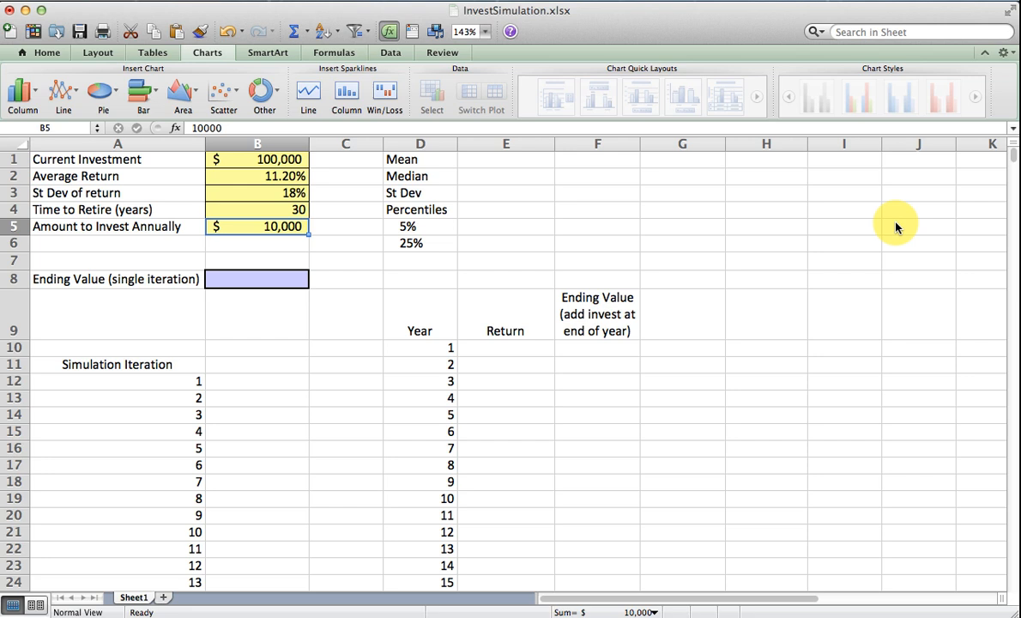
pyautogui.click(258, 244)
pyautogui.write('=')
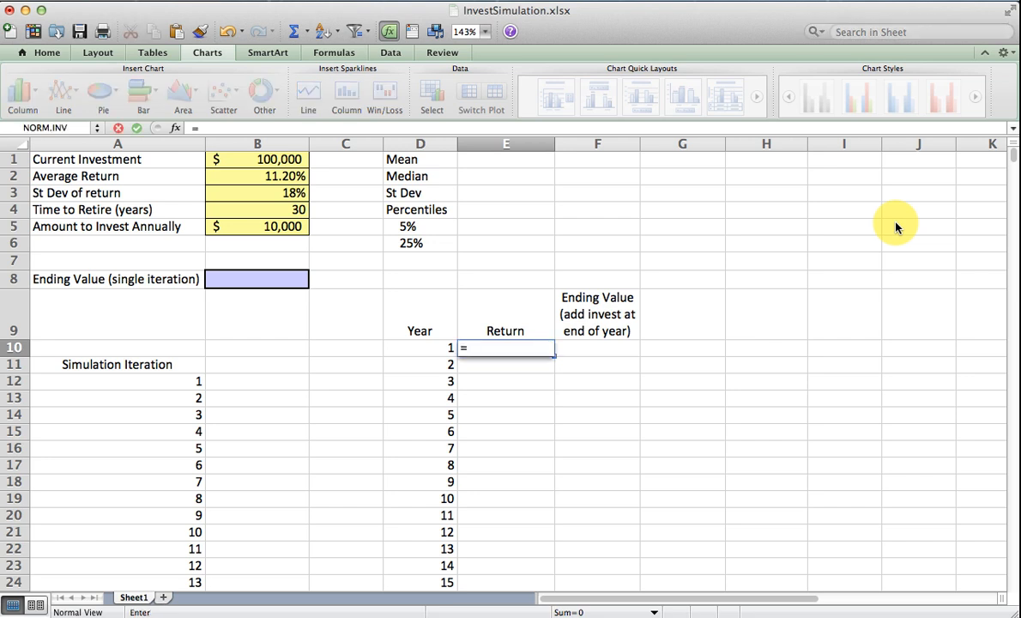
# Enter =NORM.INV(RAND(),$B$2,$B$3) in E10 so year 1 return is a random normal draw (37.56%)
pyautogui.write('noRM.INV')
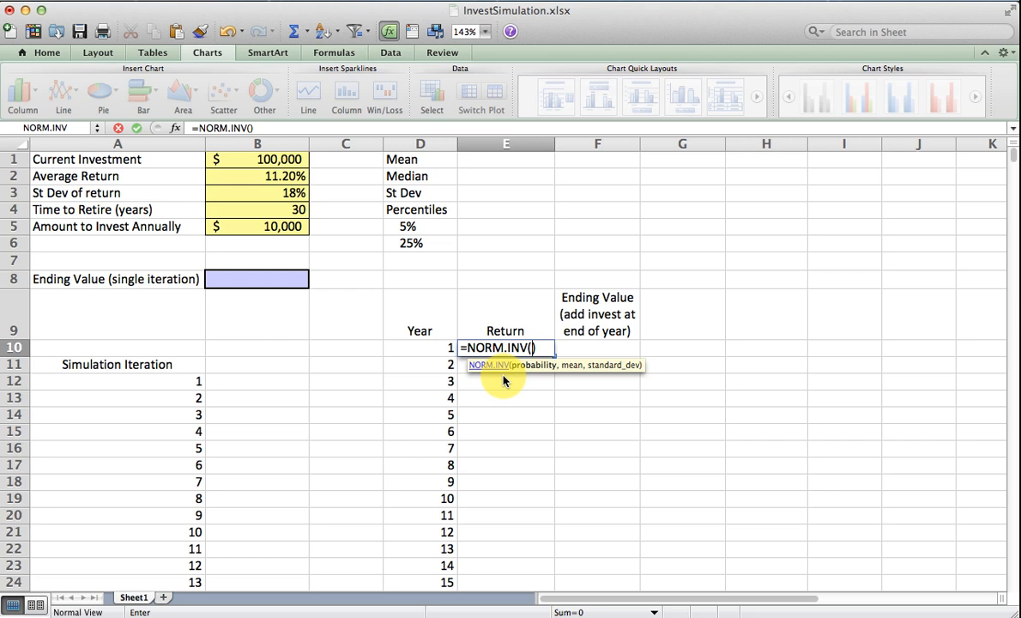
pyautogui.write('ran')
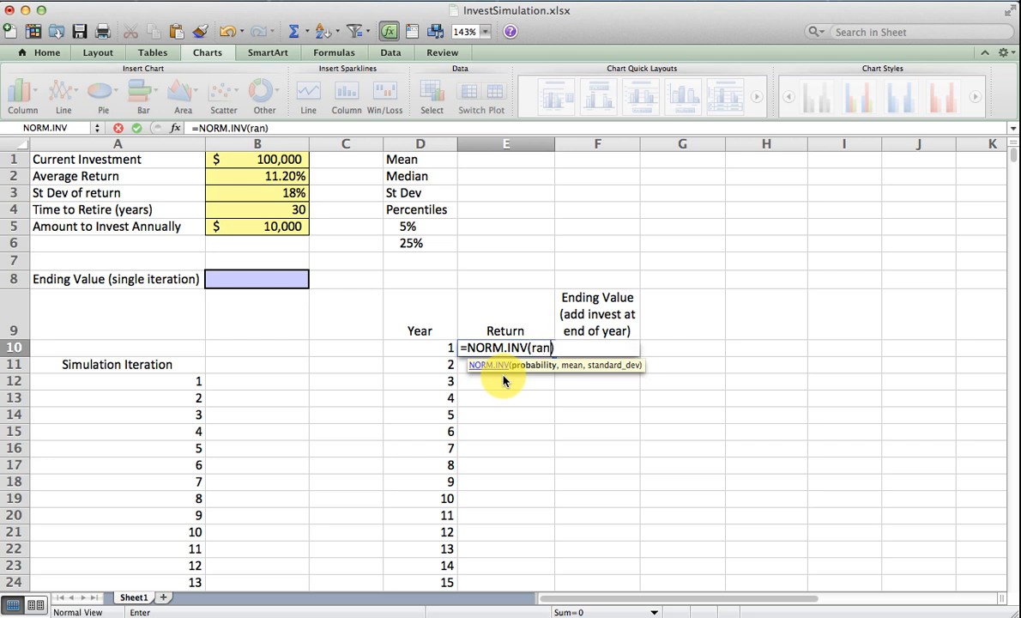
pyautogui.write('d()')
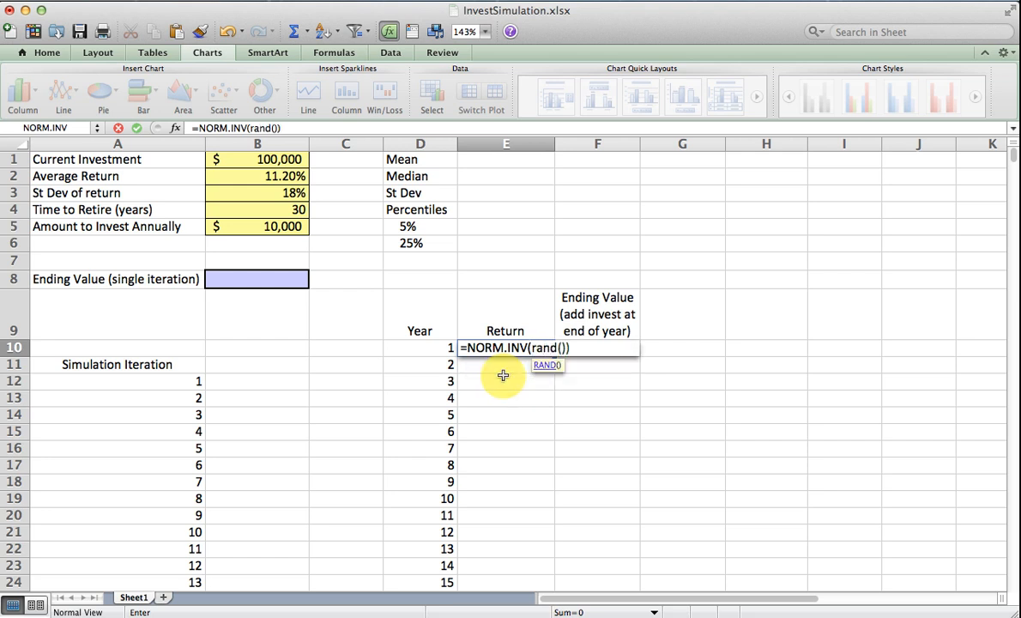
pyautogui.write(',)')
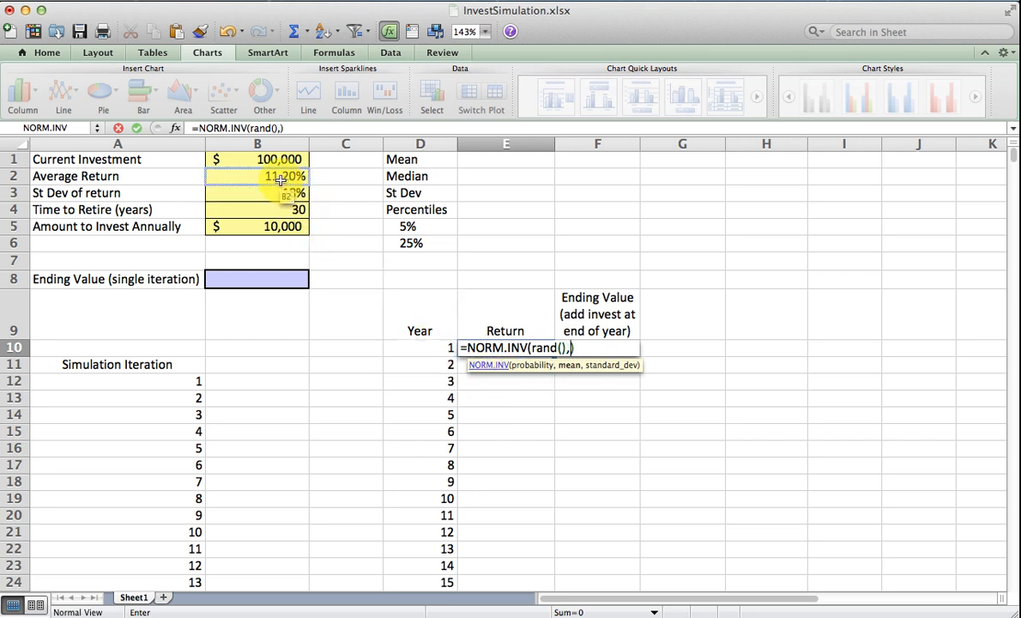
pyautogui.click(281, 175)
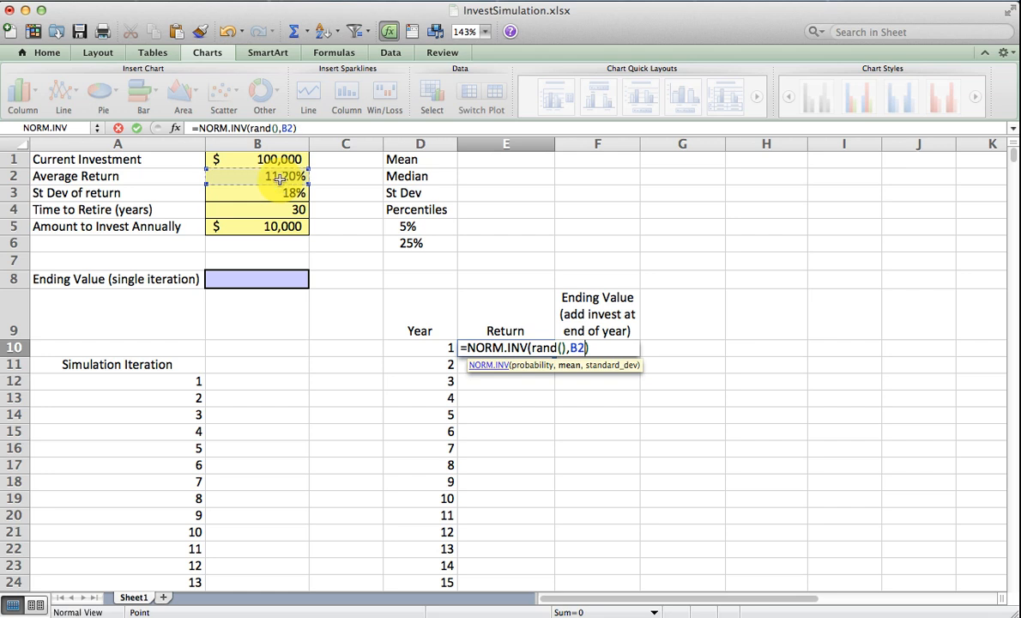
pyautogui.press('F4')
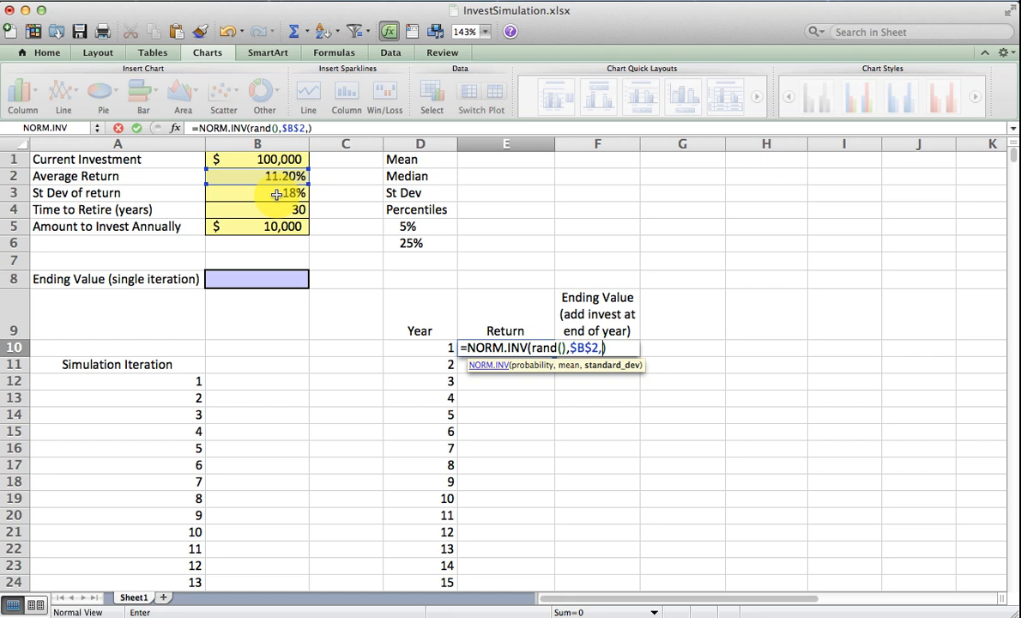
pyautogui.click(283, 192)
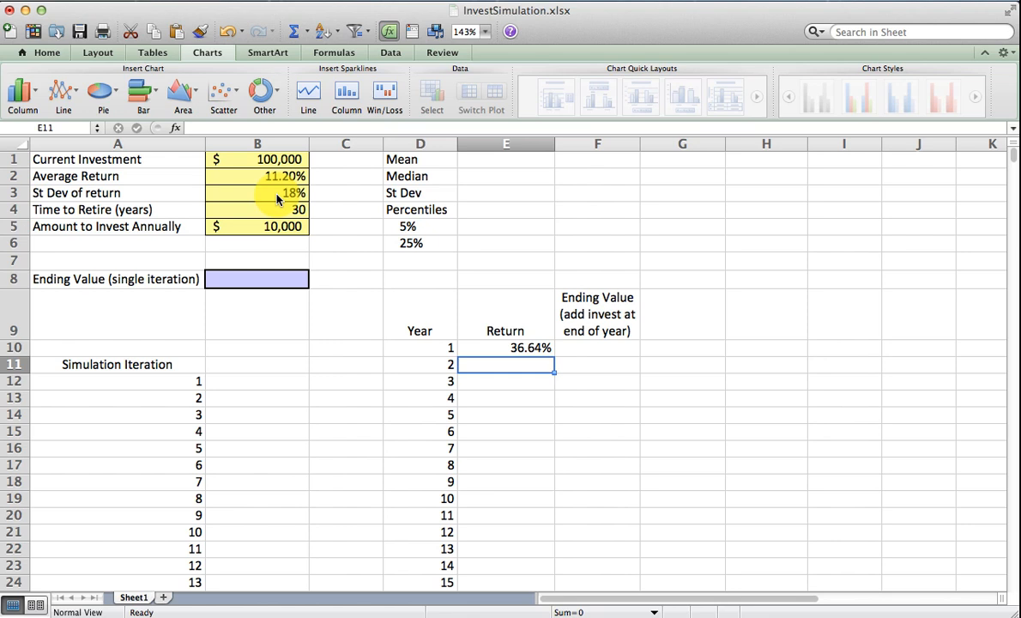
pyautogui.click(504, 347)
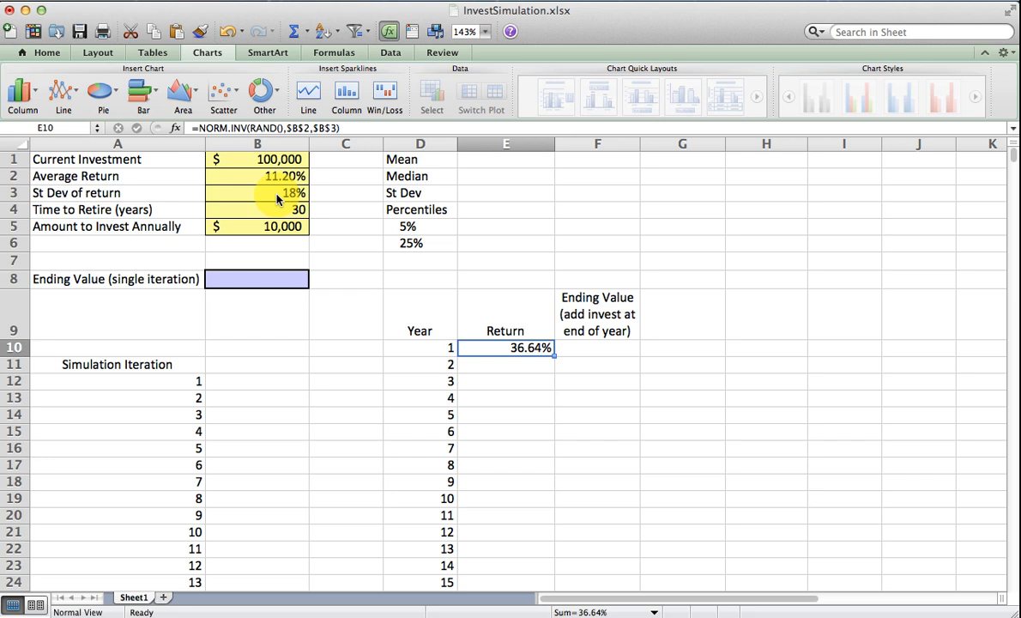
pyautogui.moveTo(275, 193)
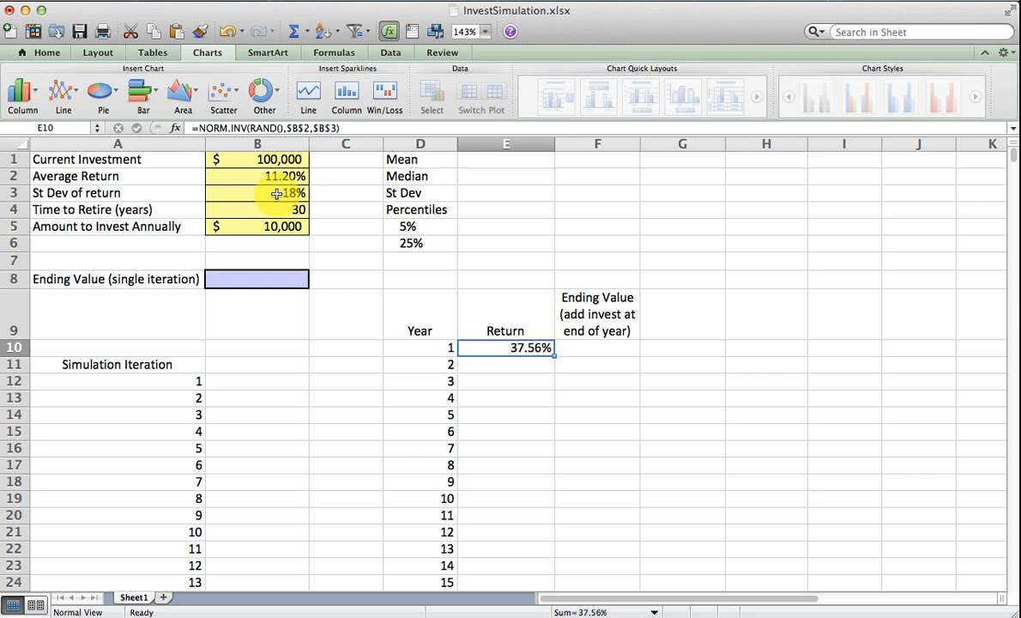
pyautogui.click(596, 348)
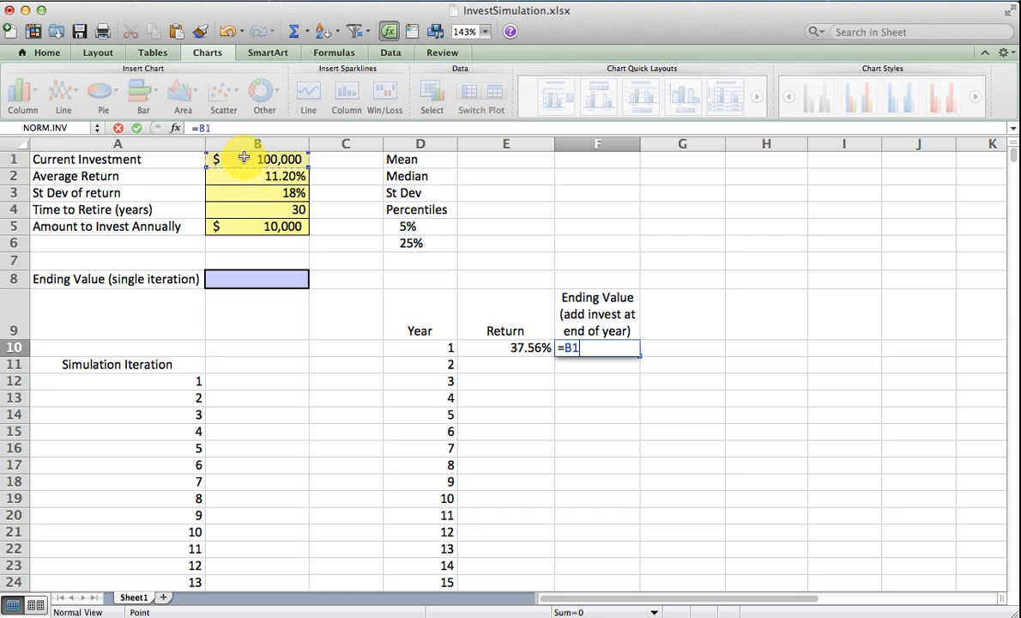
# Enter =B1*(1+E10)+B5 in F10 giving a year 1 ending value of $110,894
pyautogui.write('*(1')
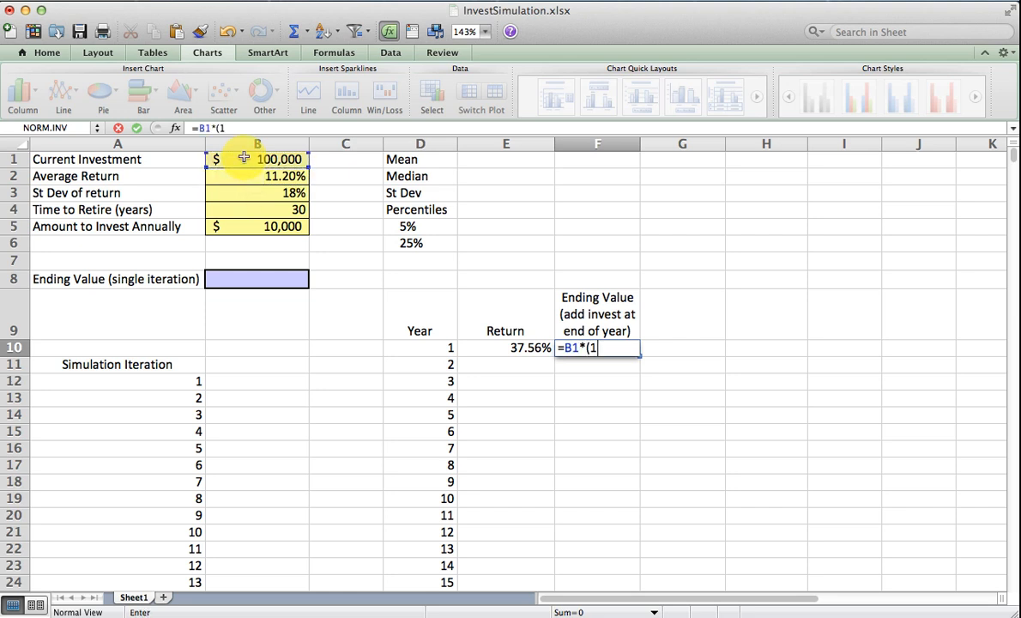
pyautogui.write('+')
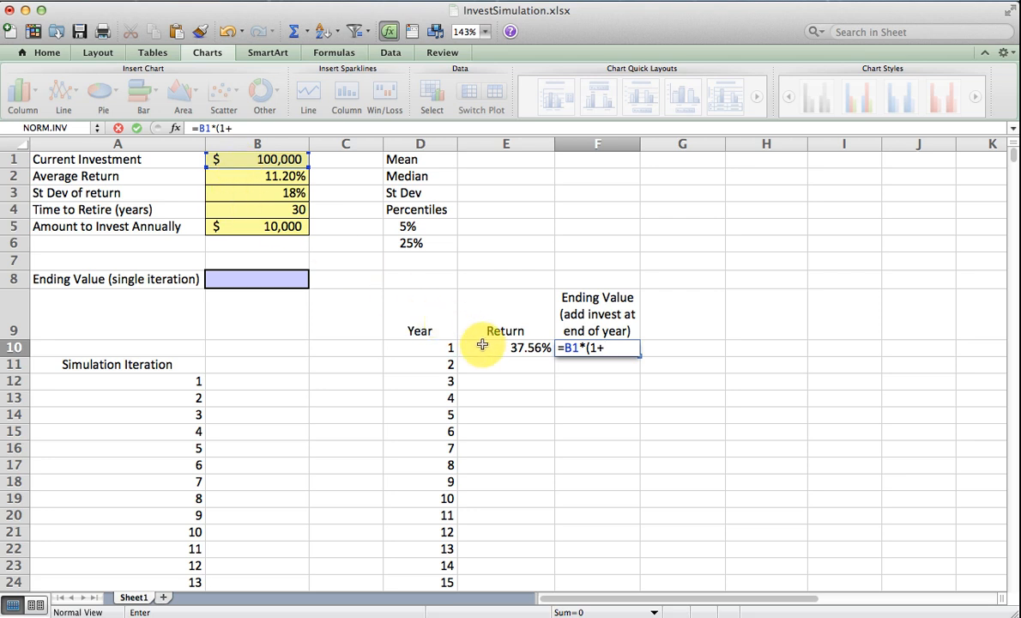
pyautogui.click(484, 347)
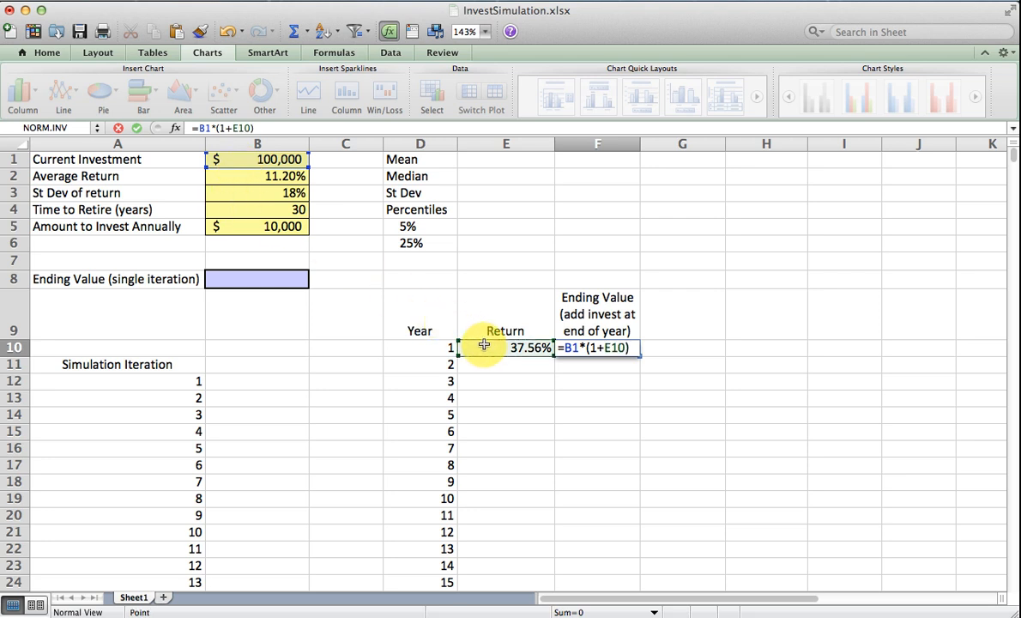
pyautogui.write('+')
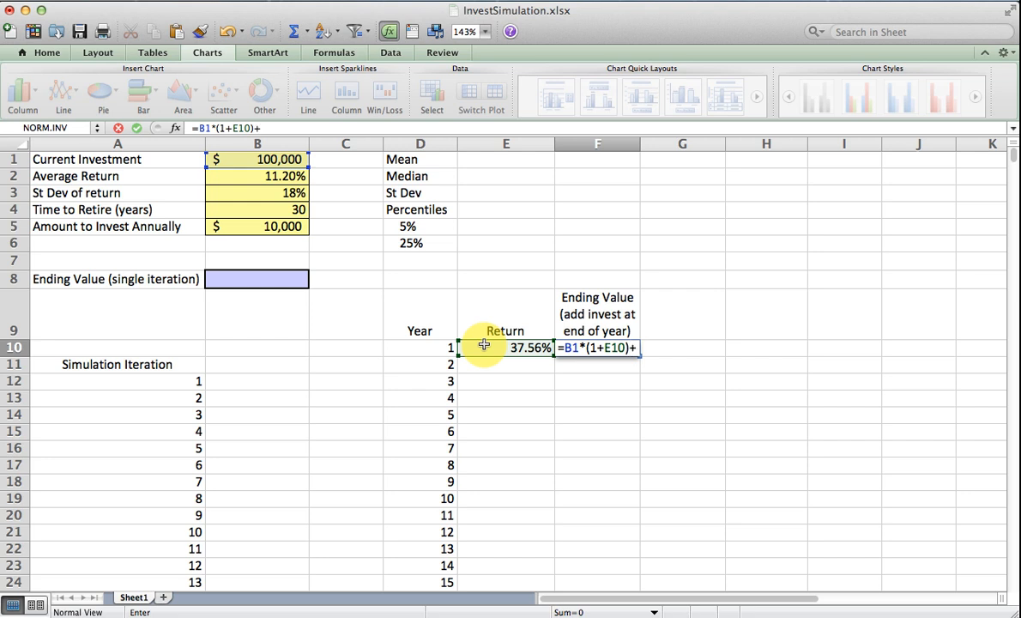
pyautogui.moveTo(481, 335)
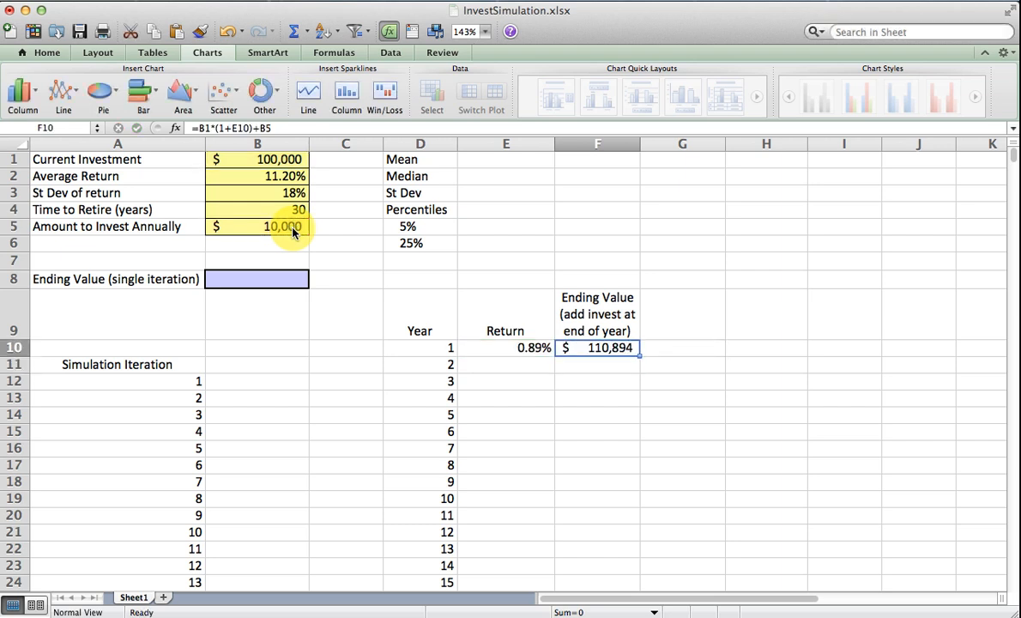
pyautogui.click(504, 346)
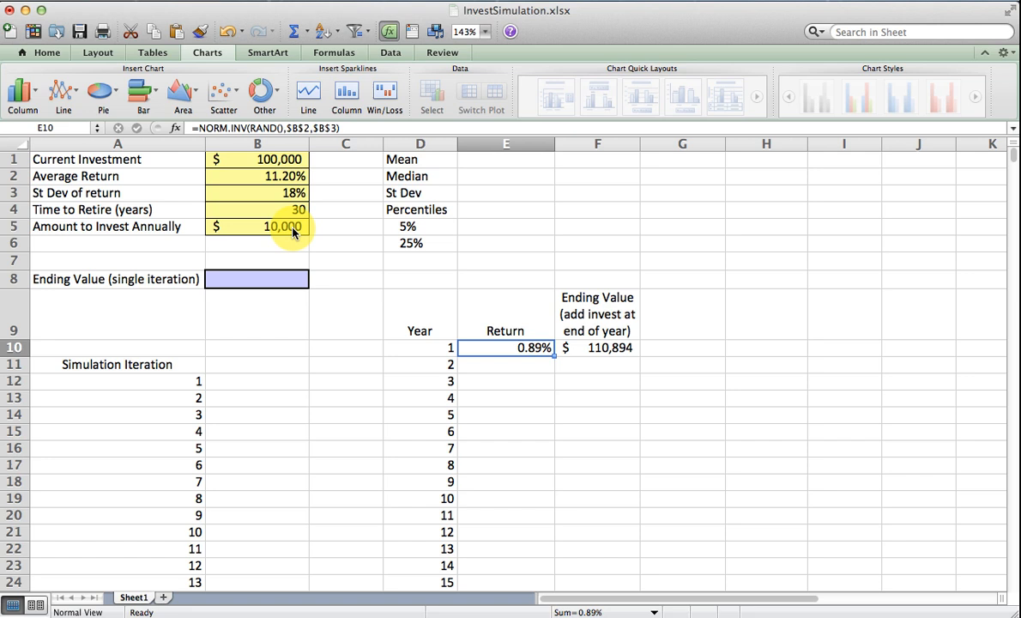
pyautogui.click(597, 347)
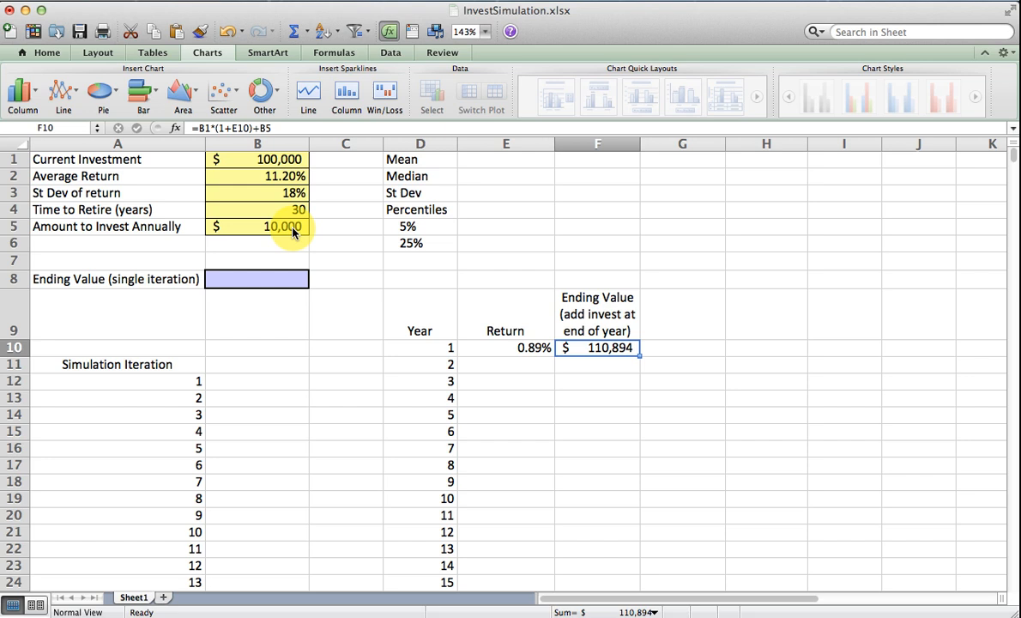
pyautogui.click(505, 347)
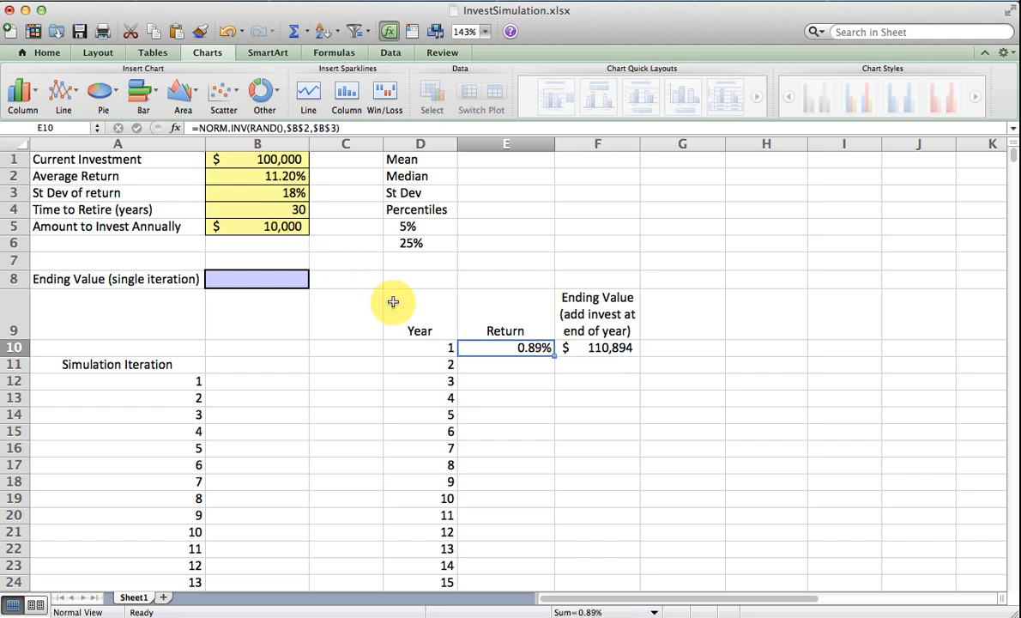
pyautogui.moveTo(603, 348)
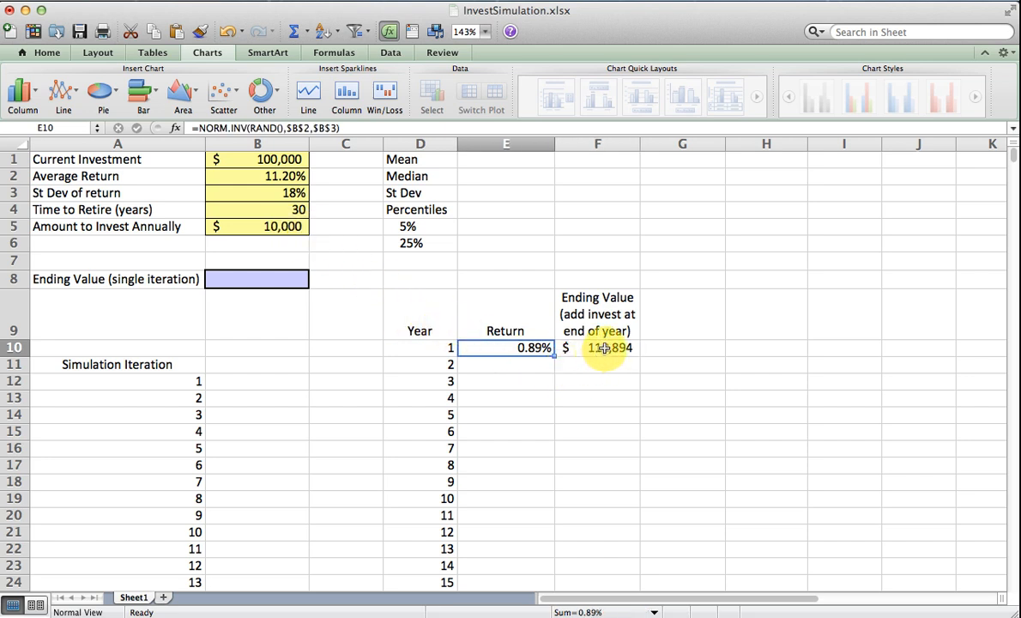
pyautogui.moveTo(556, 358)
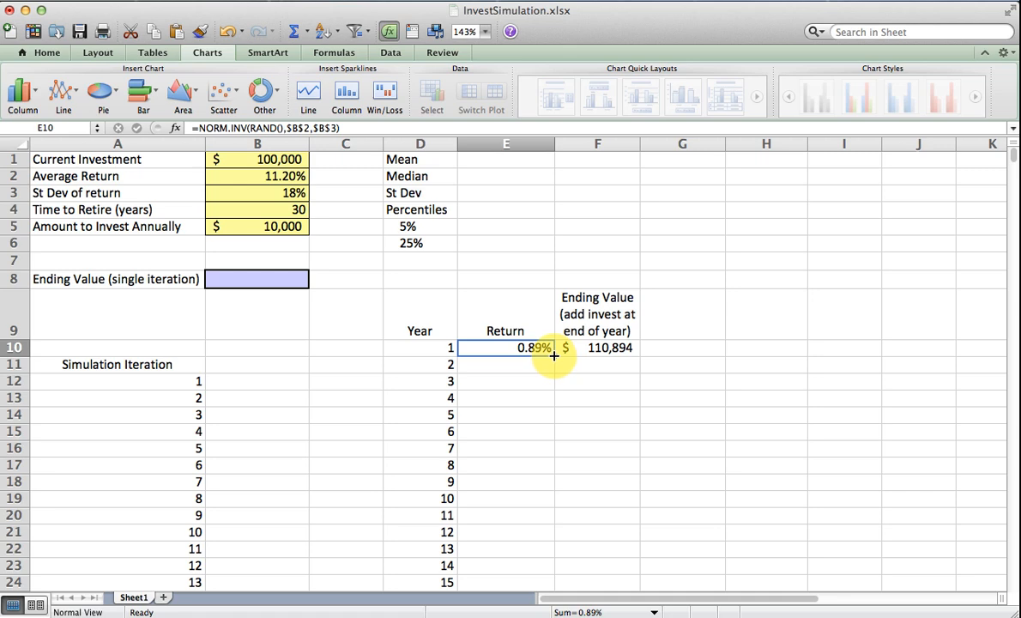
# Fill the random return formula down the years and review the ending-value cells F10 and F11
pyautogui.moveTo(554, 355); pyautogui.dragTo(554, 497)
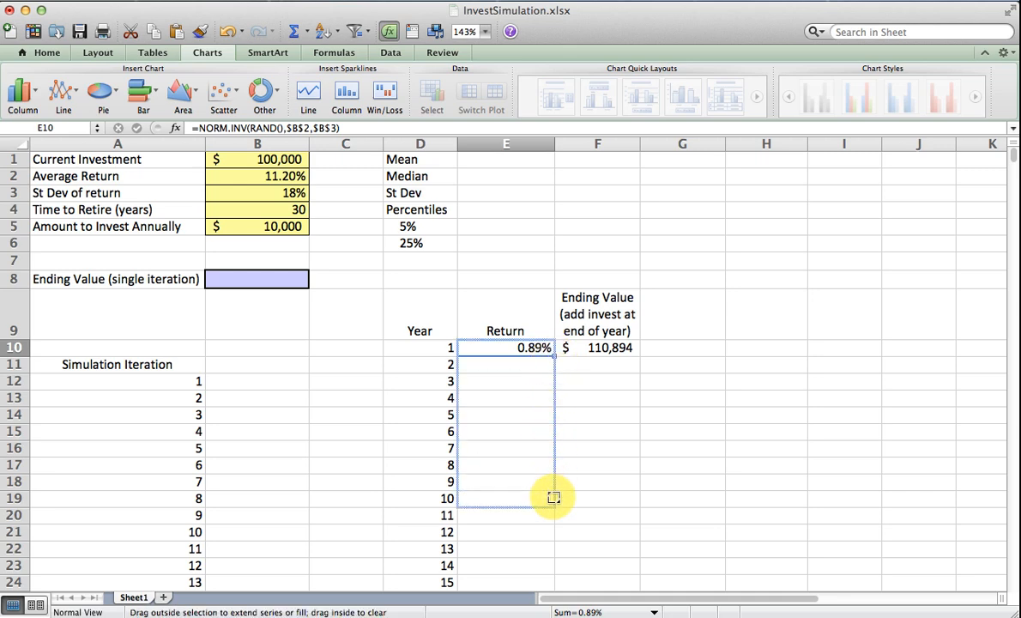
pyautogui.scroll(-3)
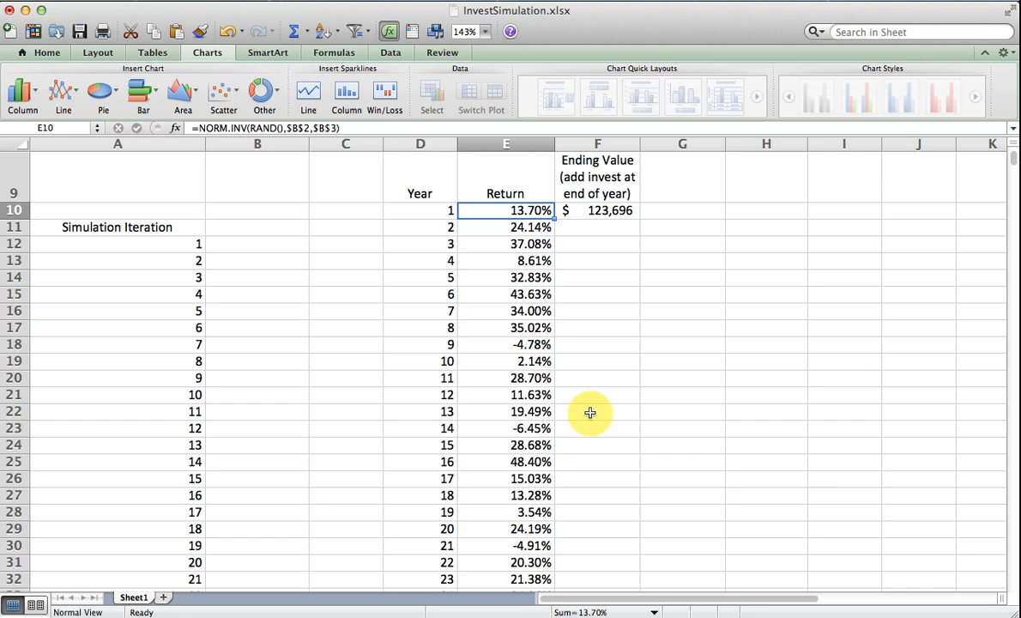
pyautogui.click(597, 209)
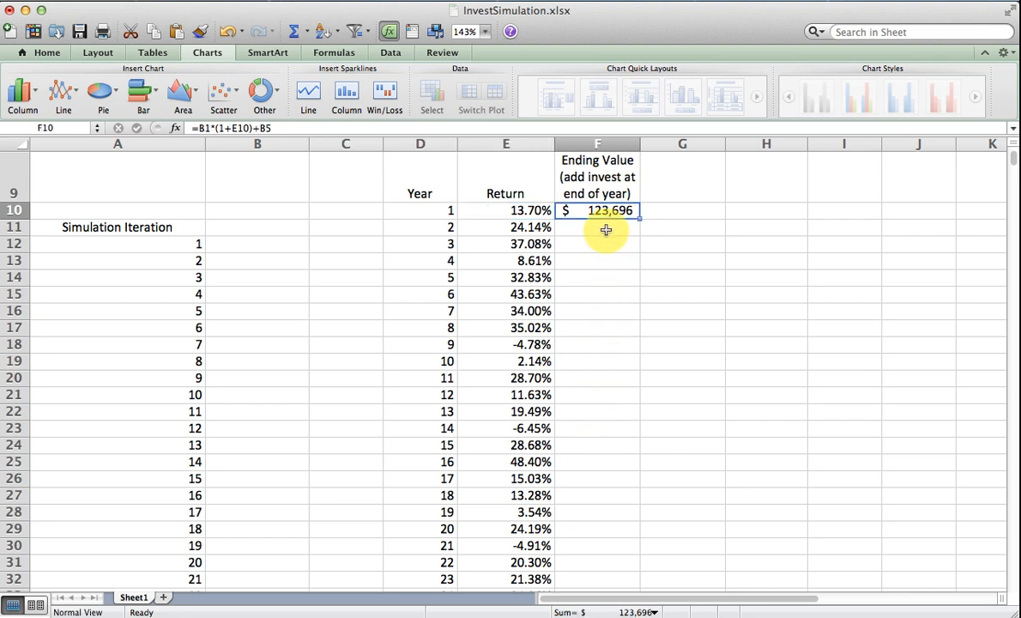
pyautogui.click(605, 228)
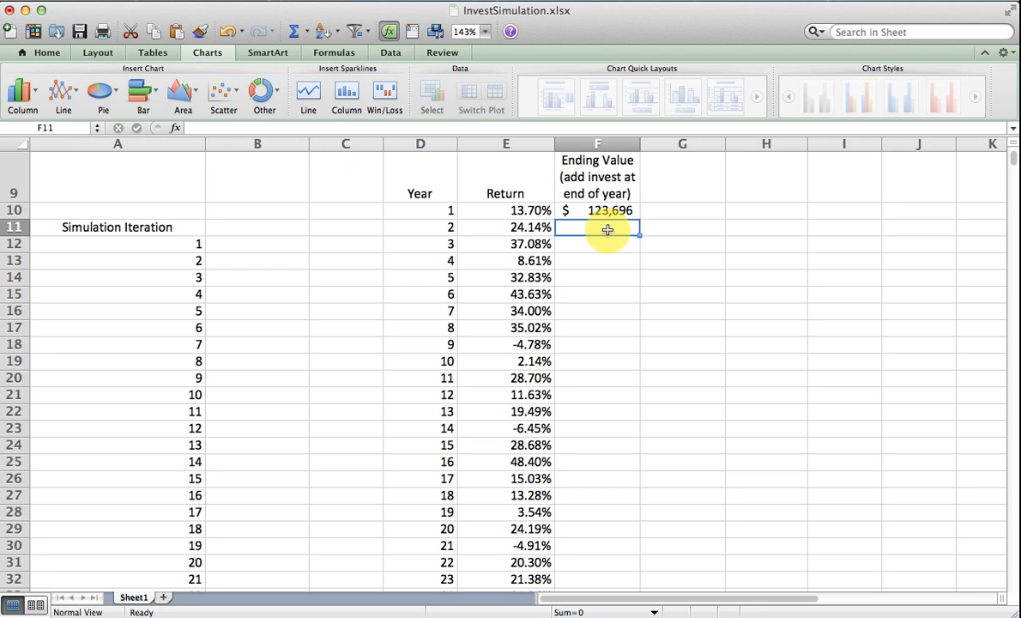
pyautogui.click(597, 209)
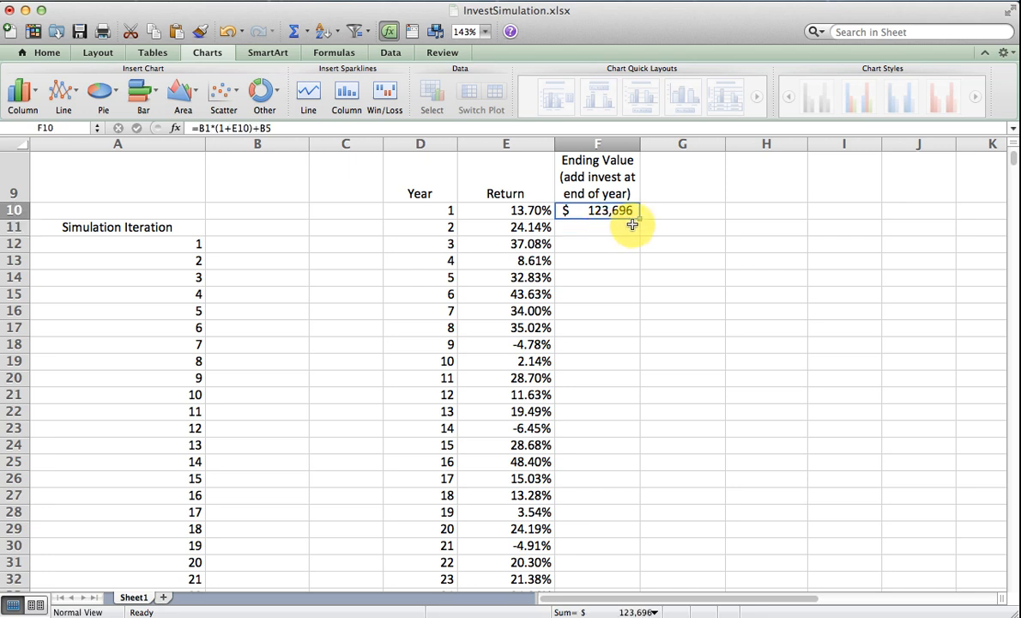
pyautogui.moveTo(638, 219)
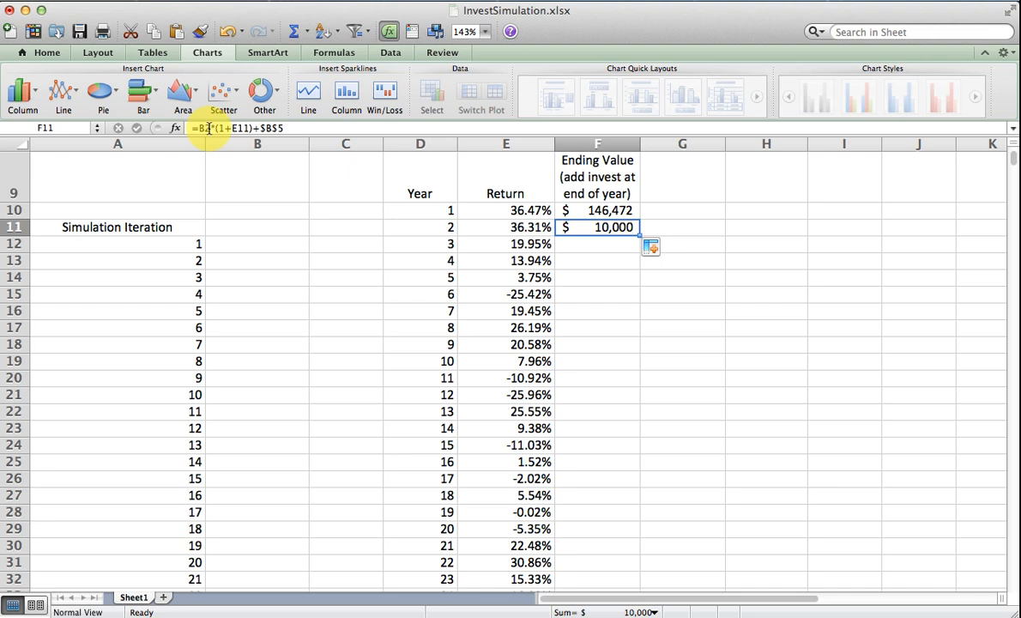
# Make F11 read =F10*(1+E11)+$B$5 and fill it down column F
pyautogui.doubleClick(597, 227)
pyautogui.write('F10')
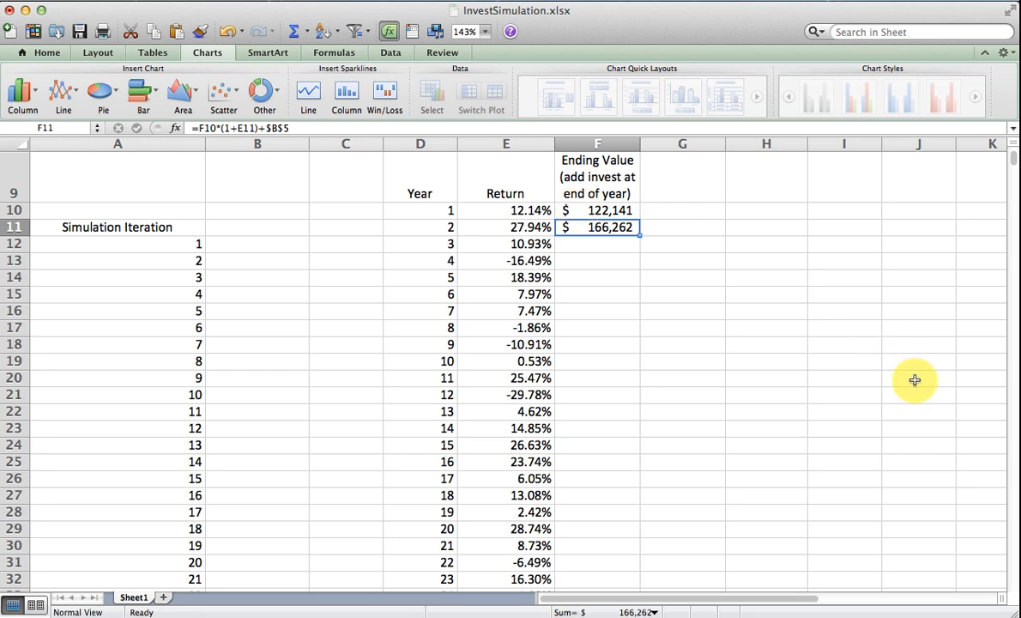
pyautogui.moveTo(659, 243)
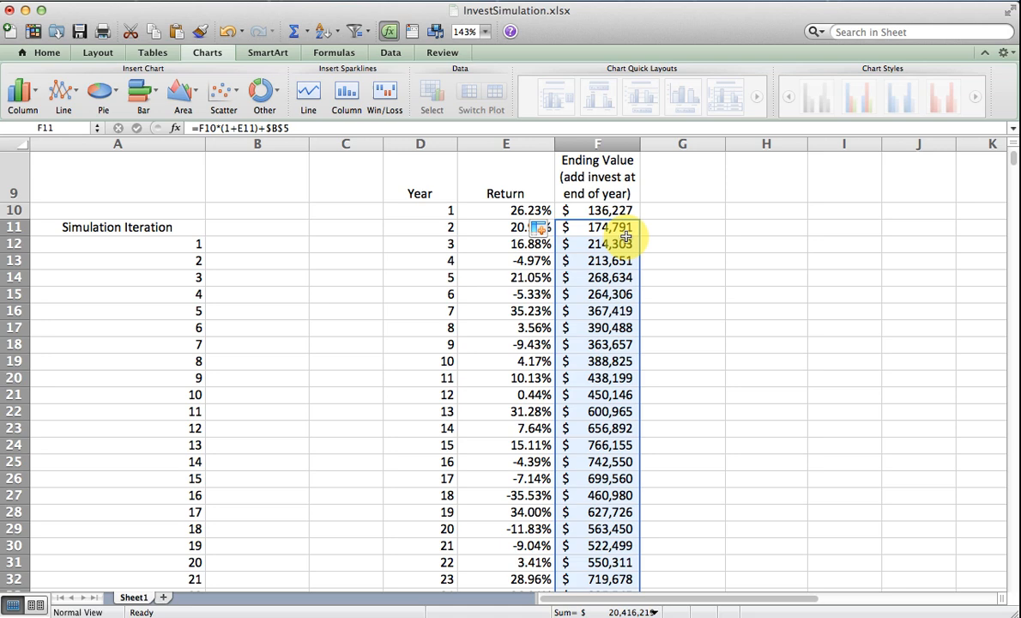
pyautogui.moveTo(830, 336)
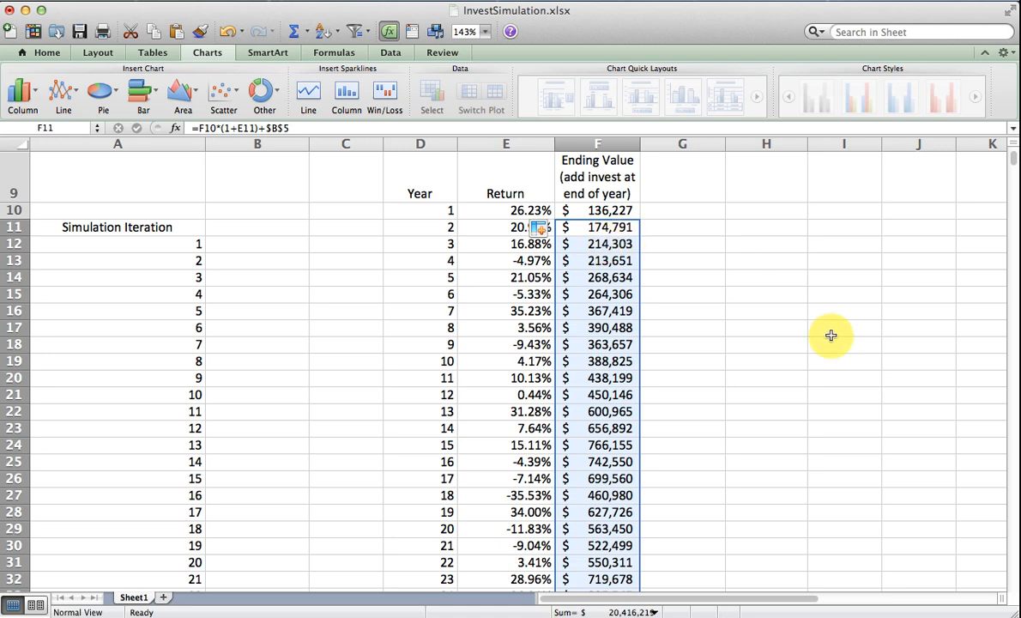
pyautogui.click(597, 226)
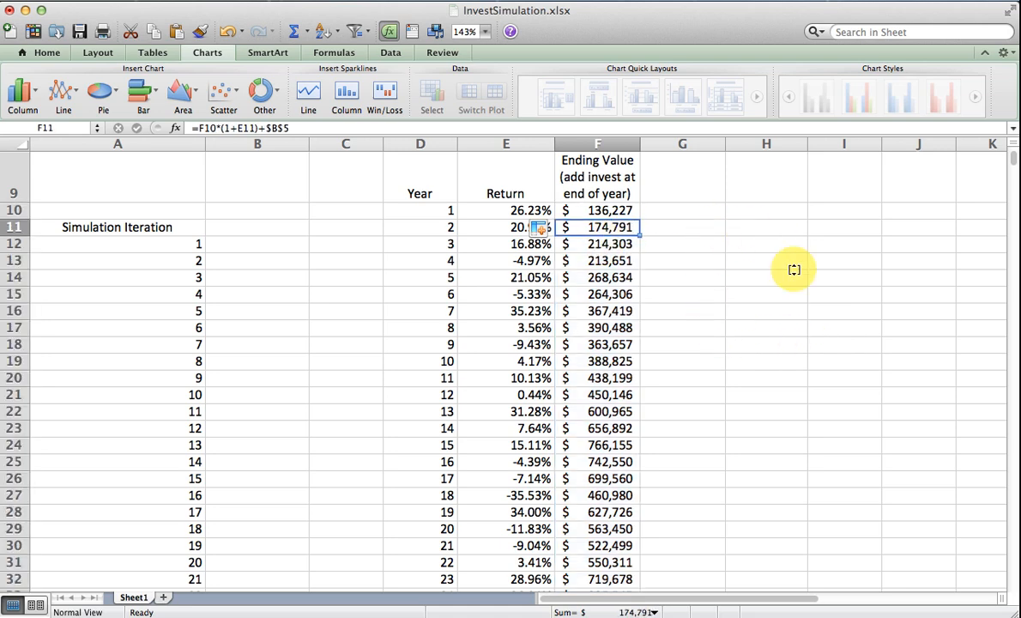
# Add Formula Comments to E11 and F11 showing the return and ending-value formulas
pyautogui.click(501, 226)
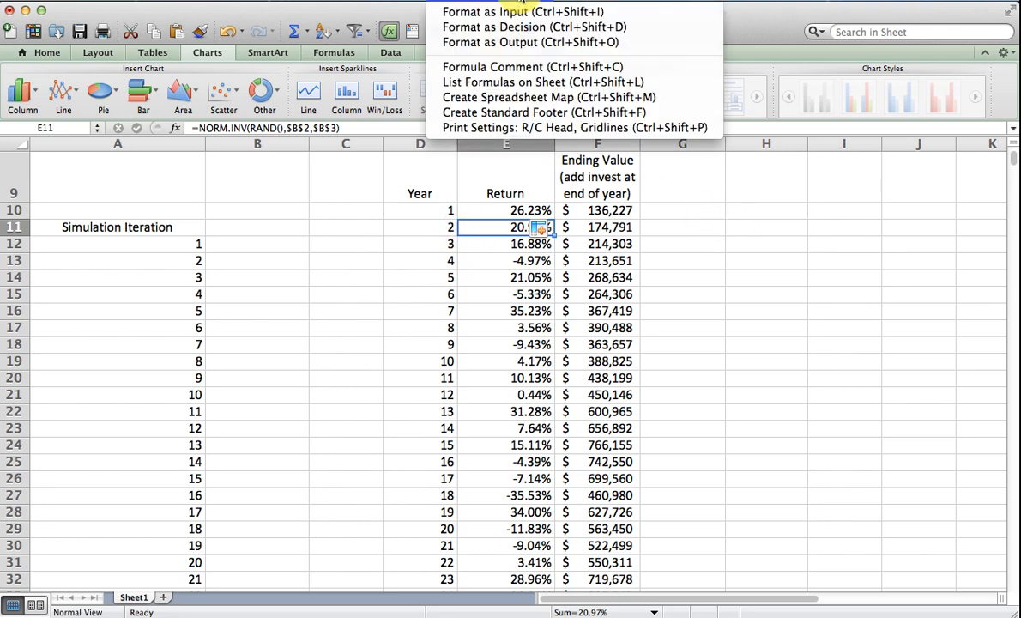
pyautogui.moveTo(508, 67)
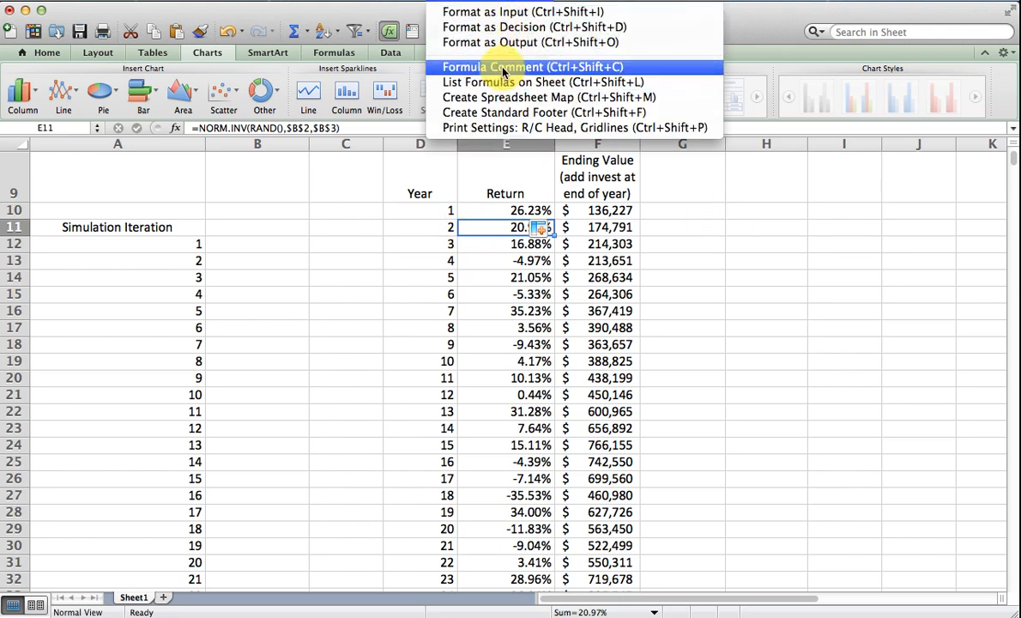
pyautogui.click(508, 66)
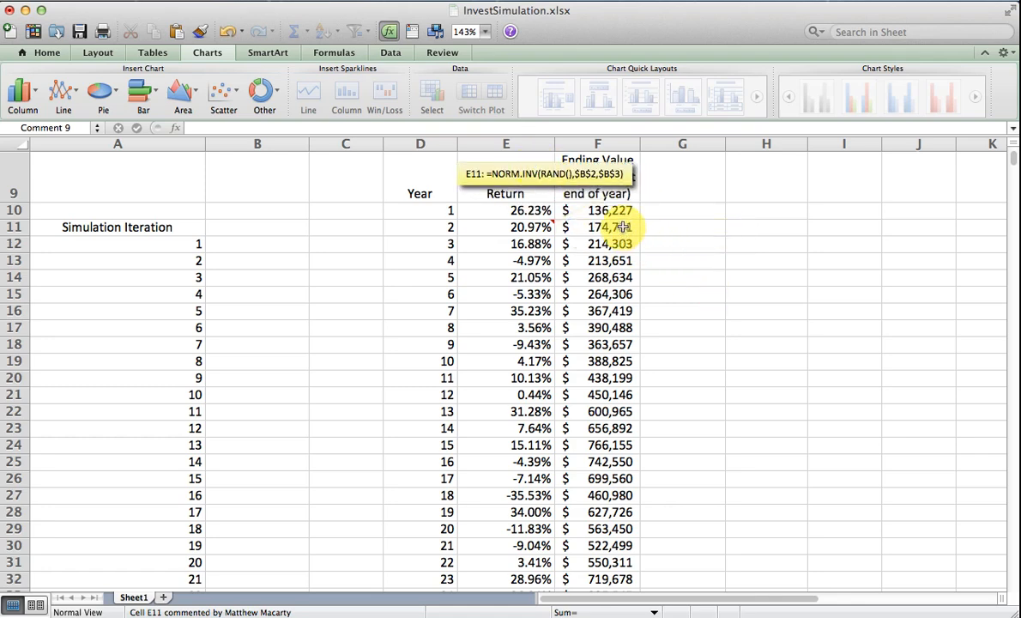
pyautogui.click(607, 226)
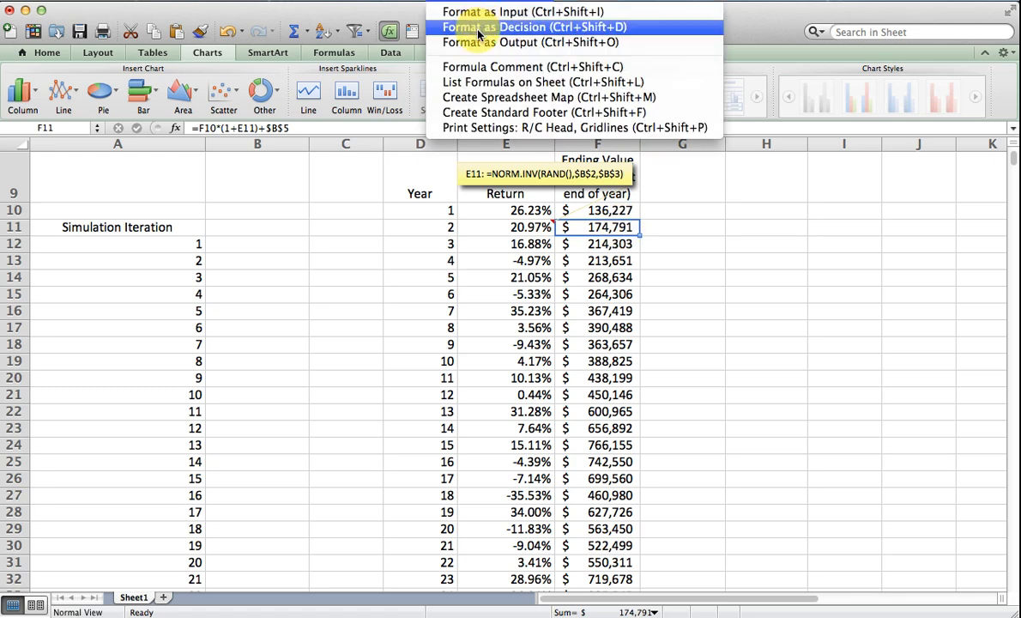
pyautogui.click(511, 65)
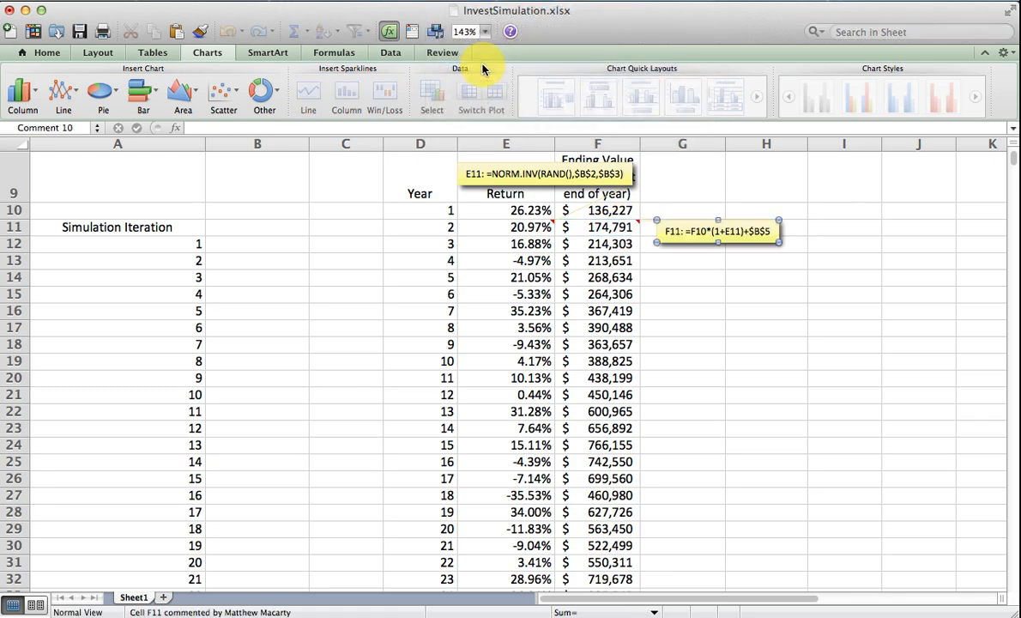
pyautogui.moveTo(895, 371)
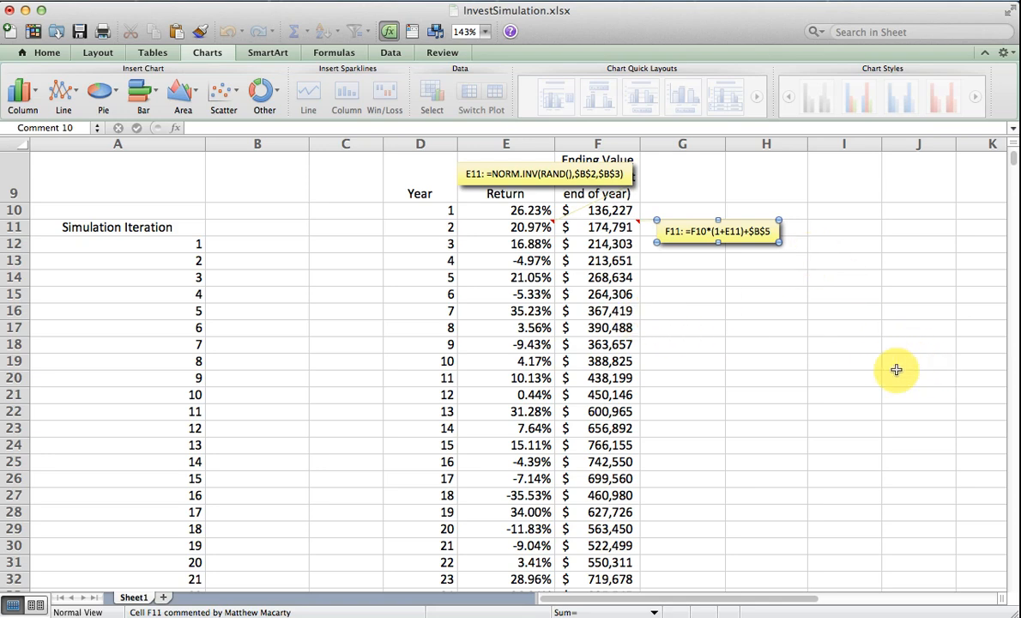
pyautogui.moveTo(1005, 163)
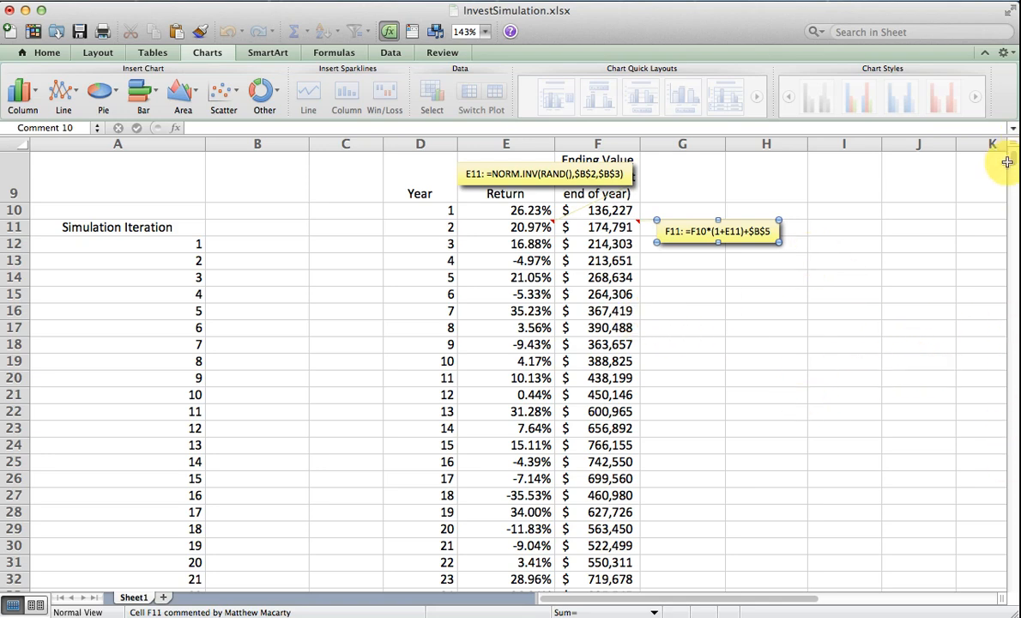
pyautogui.click(602, 496)
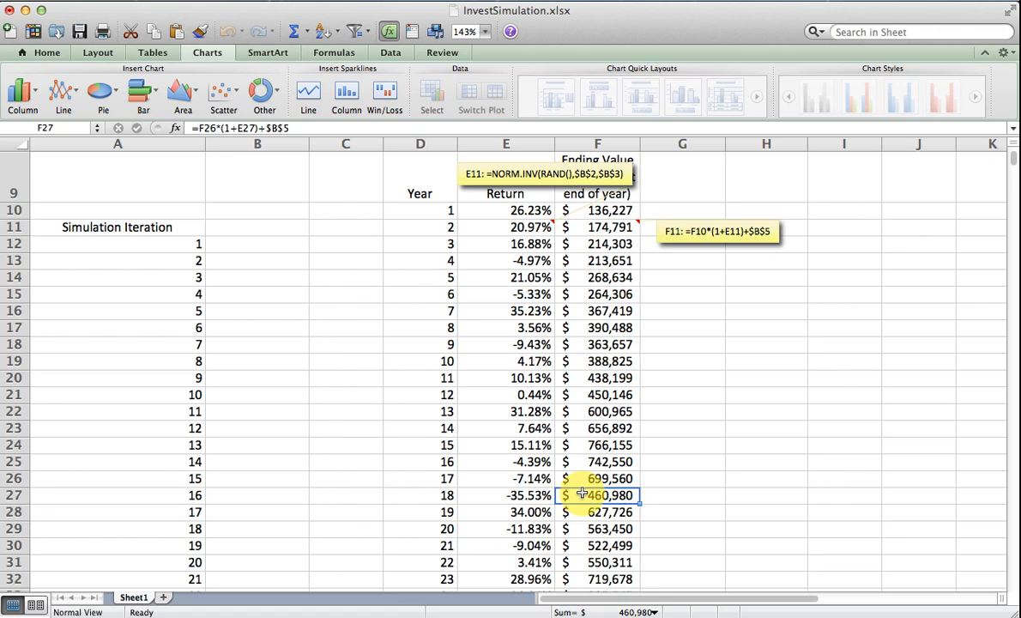
pyautogui.scroll(-3)
pyautogui.write('=')
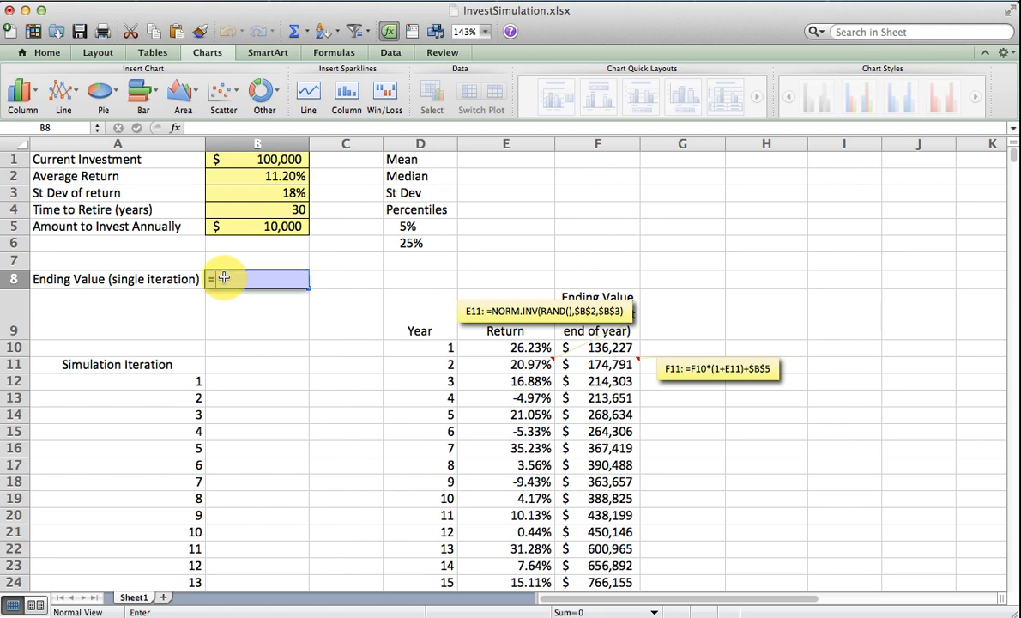
# Set B8 to =F39 so it shows the final ending value $2,179,099, then check the iteration numbers
pyautogui.write('f39')
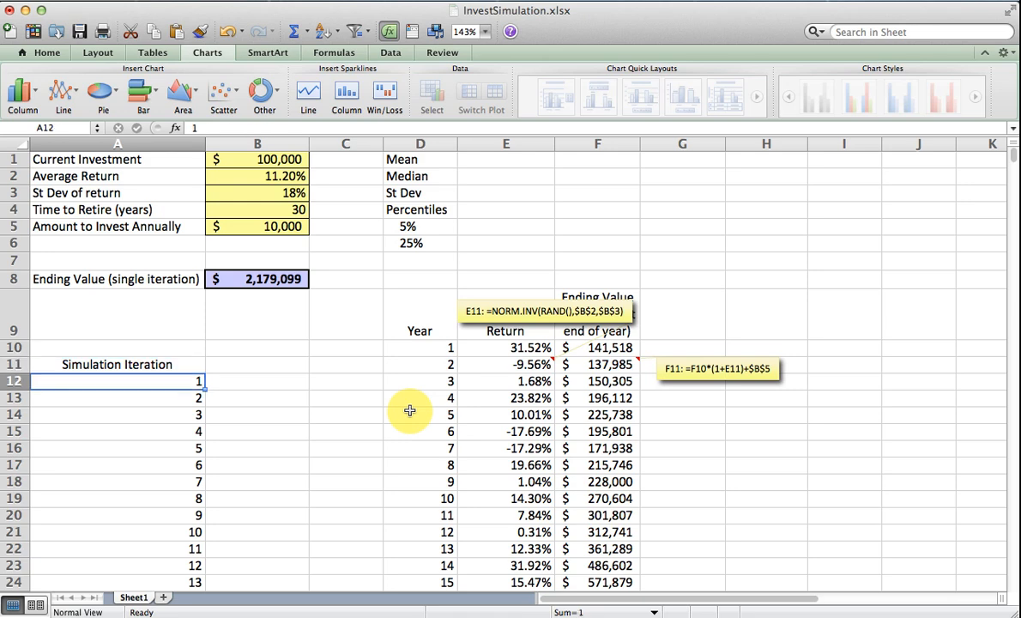
pyautogui.click(120, 463)
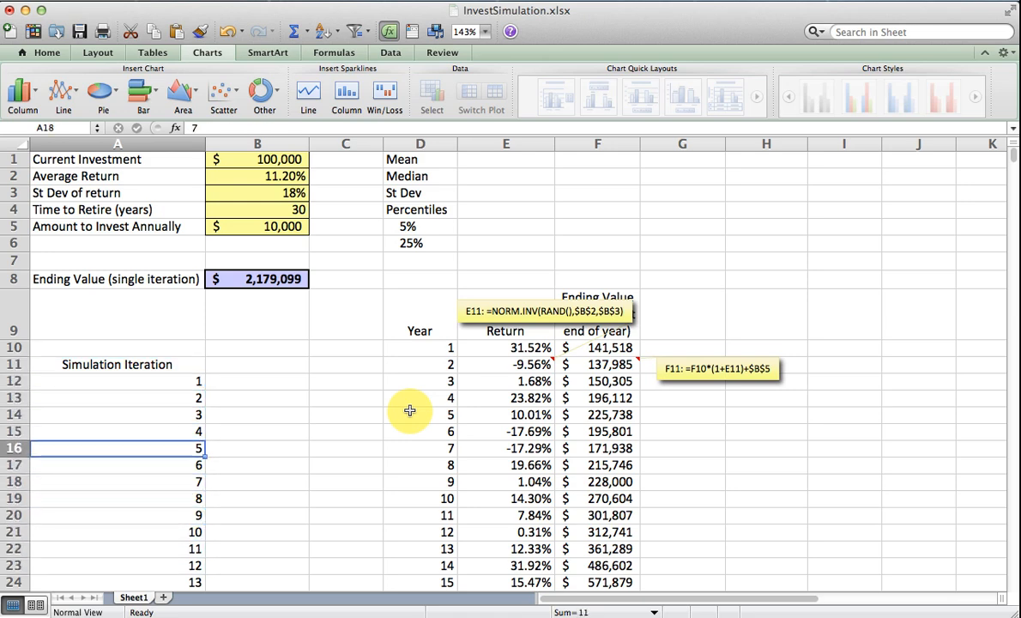
pyautogui.click(257, 364)
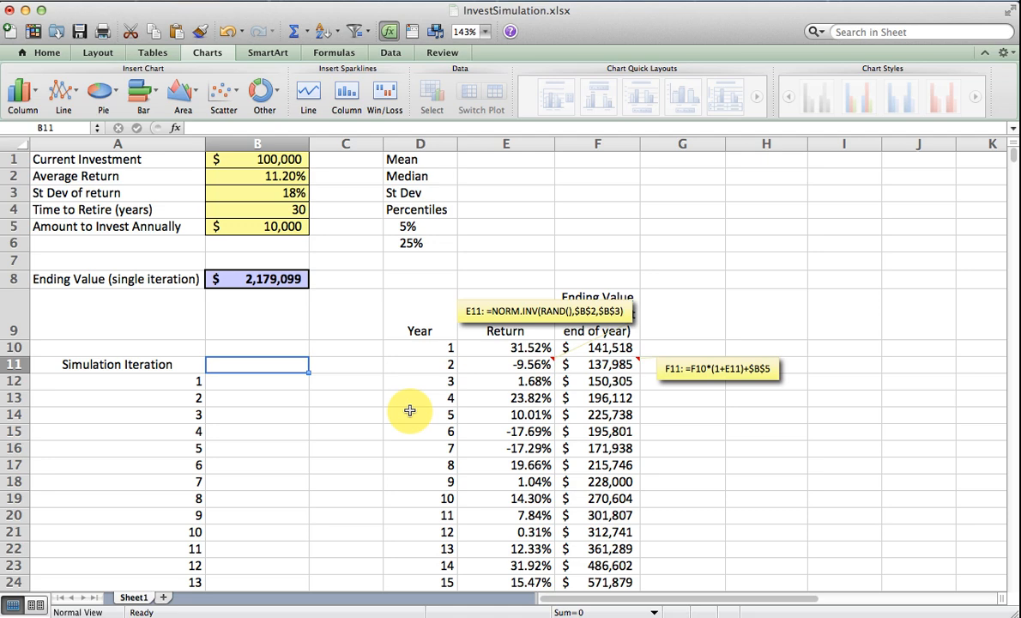
# Enter =B8 in B11 and select the iteration table A11:B1011 down to 1000
pyautogui.write('=')
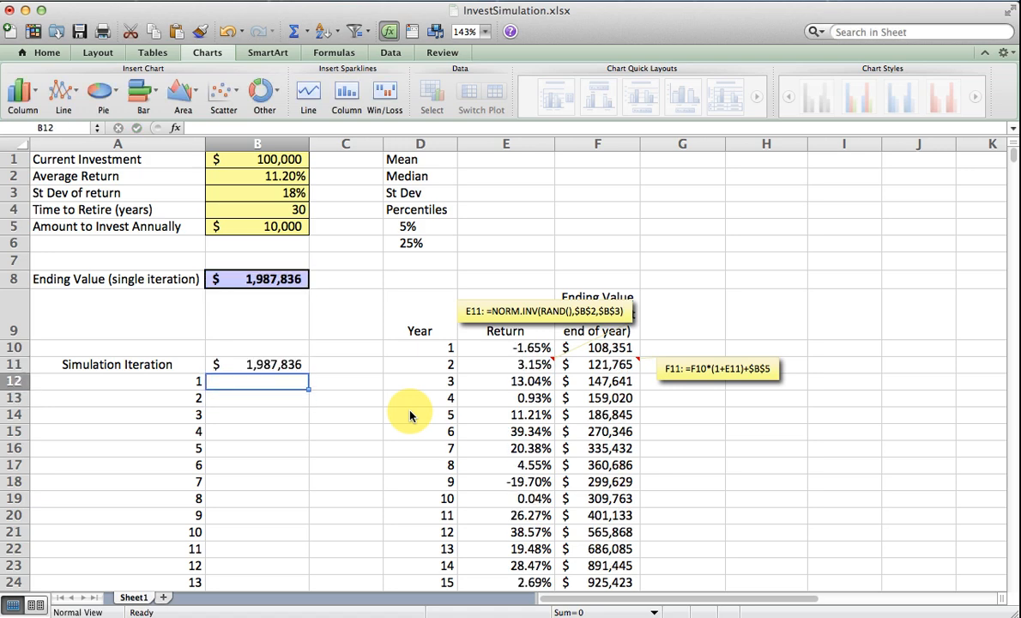
pyautogui.click(117, 364)
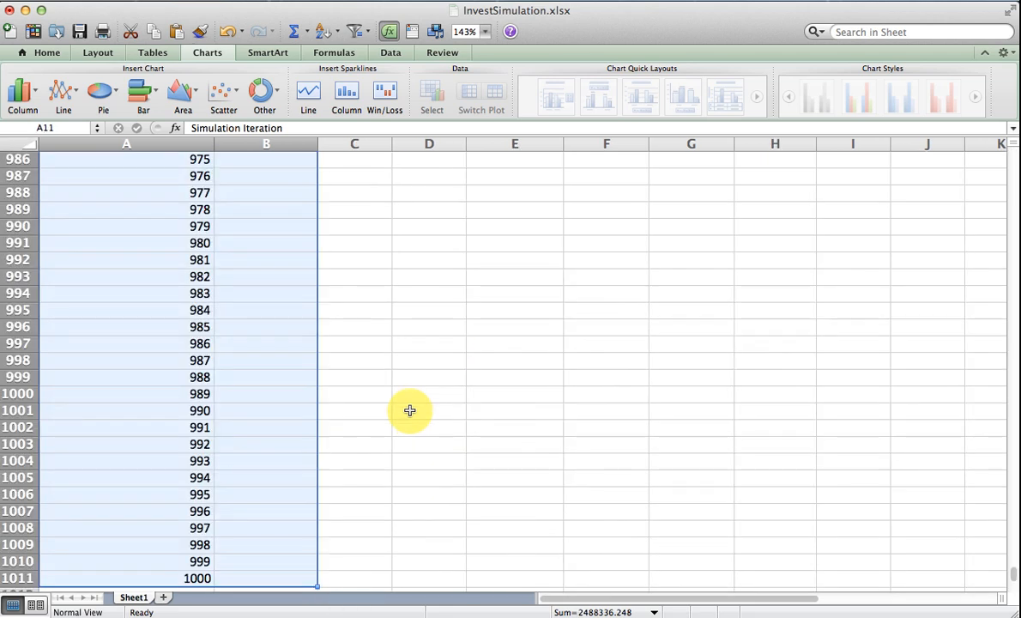
pyautogui.moveTo(335, 7)
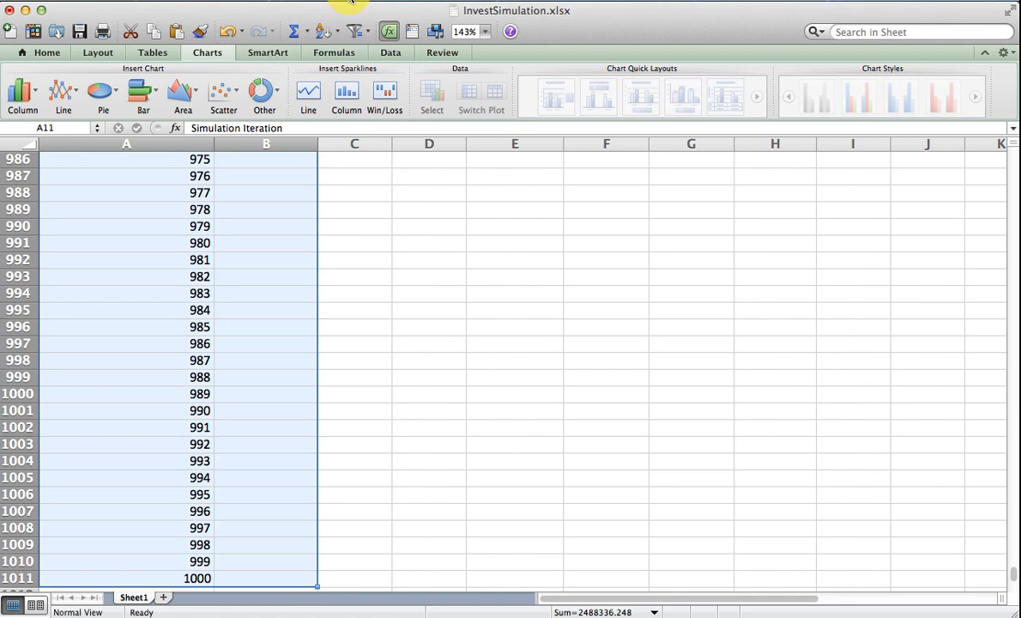
# Build a Data Table with column input cell $C$10 to fill 1000 simulated ending values
pyautogui.click(389, 52)
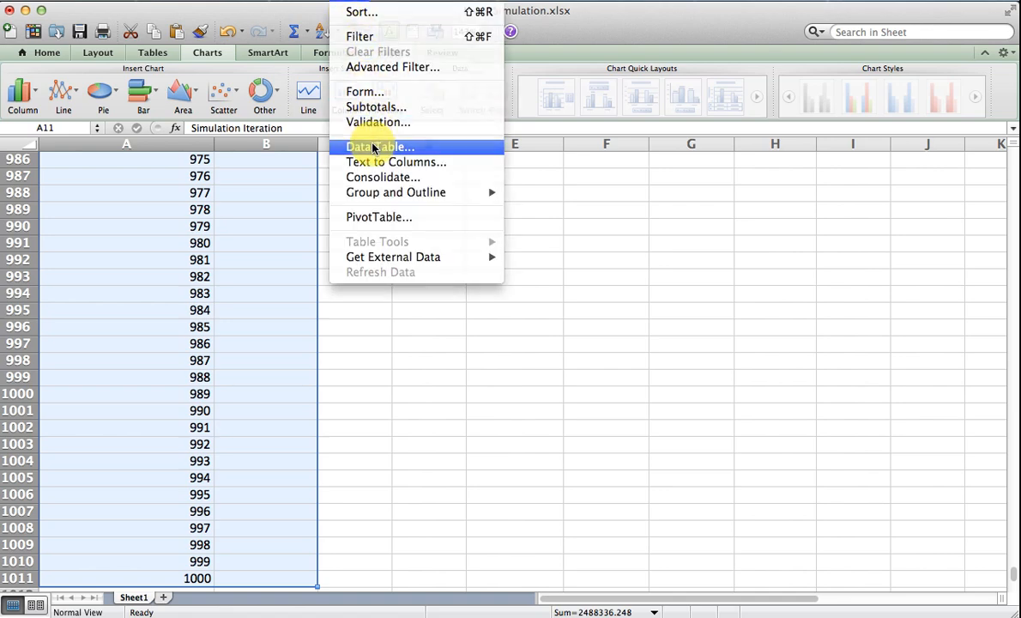
pyautogui.click(381, 148)
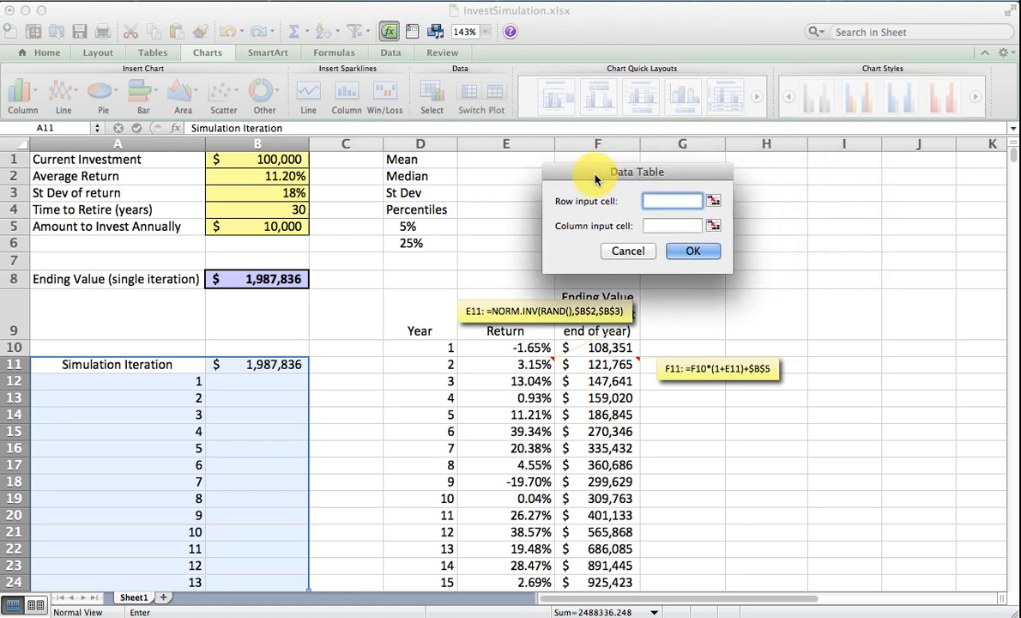
pyautogui.click(672, 227)
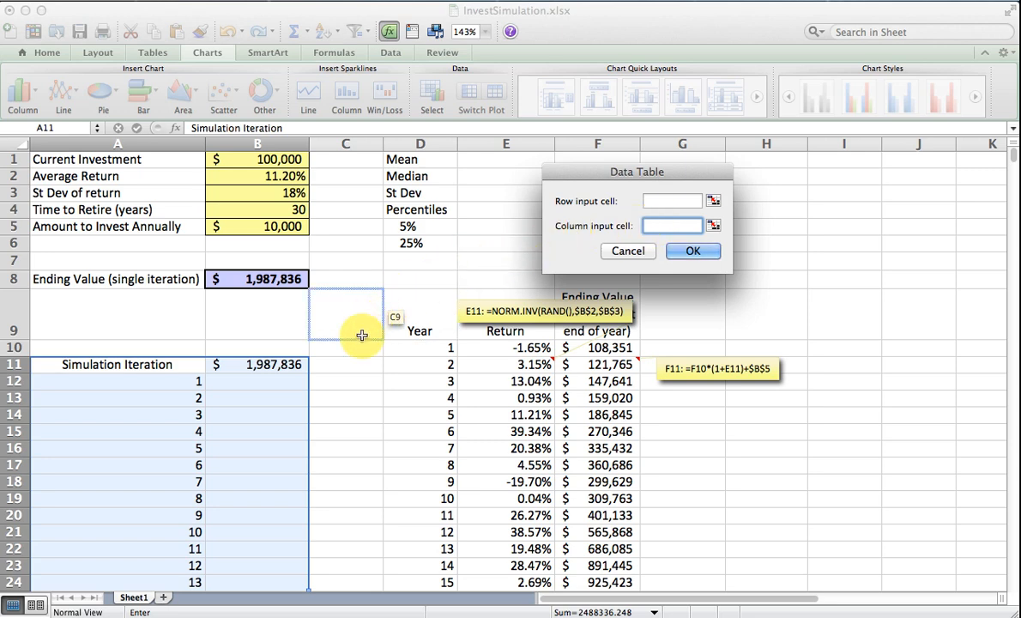
pyautogui.click(347, 347)
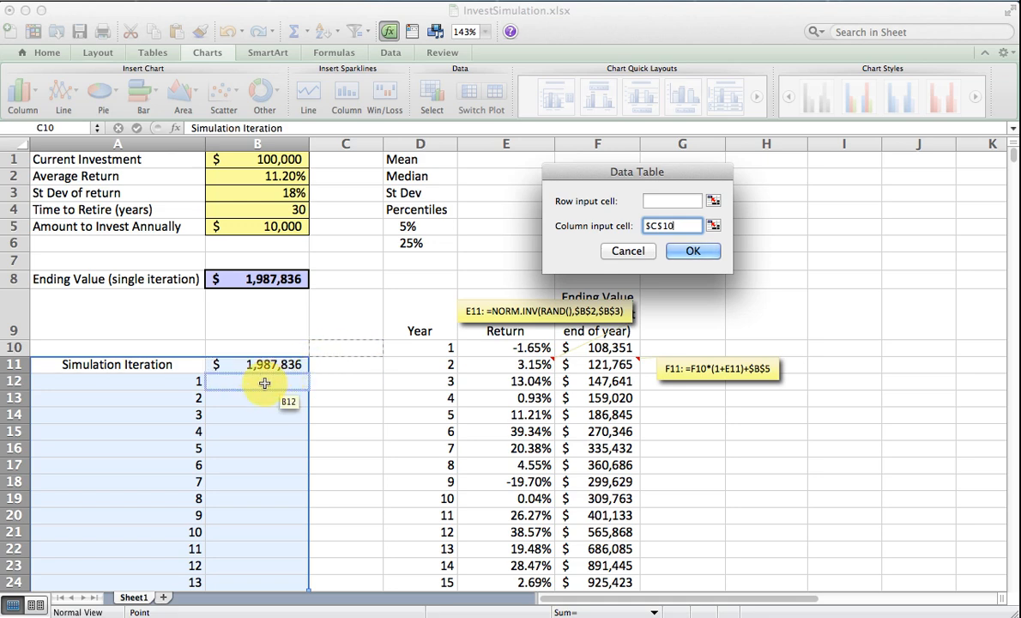
pyautogui.moveTo(336, 348)
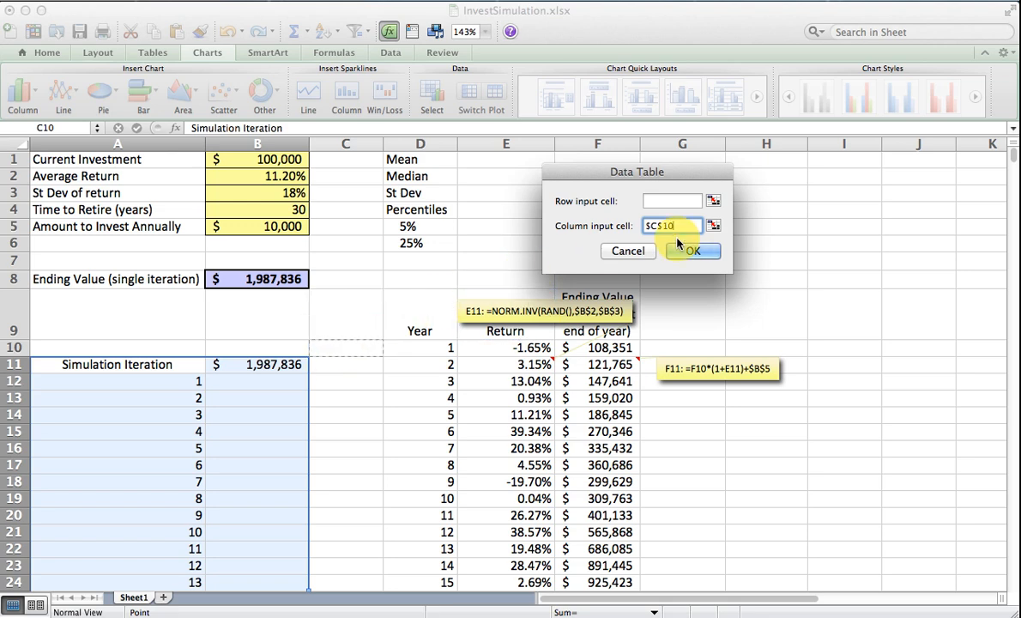
pyautogui.click(693, 250)
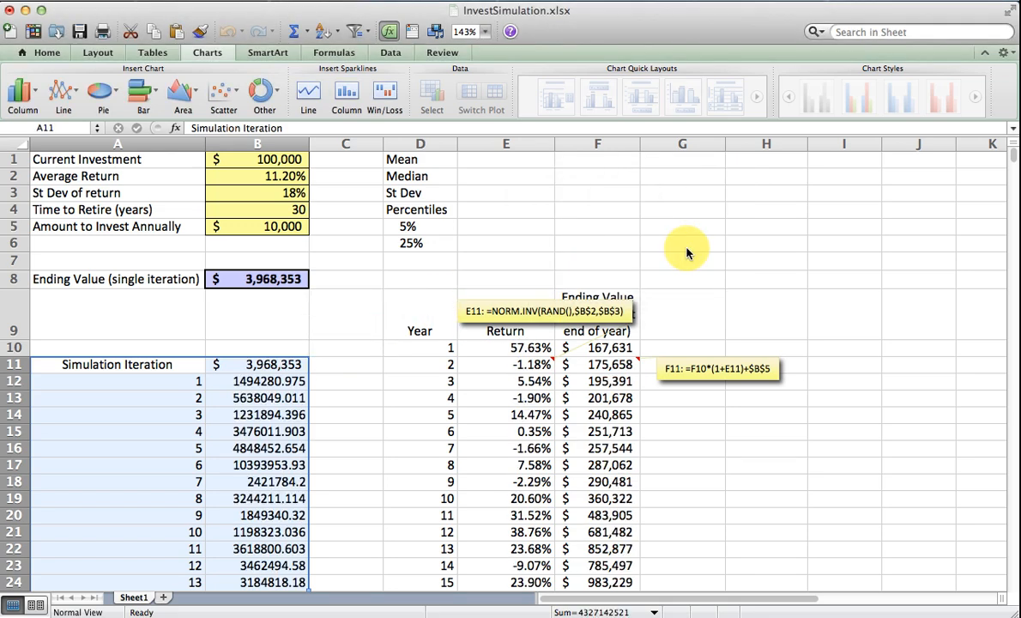
# Format the 1000 simulated ending values as whole-dollar amounts and review individual results
pyautogui.click(260, 381)
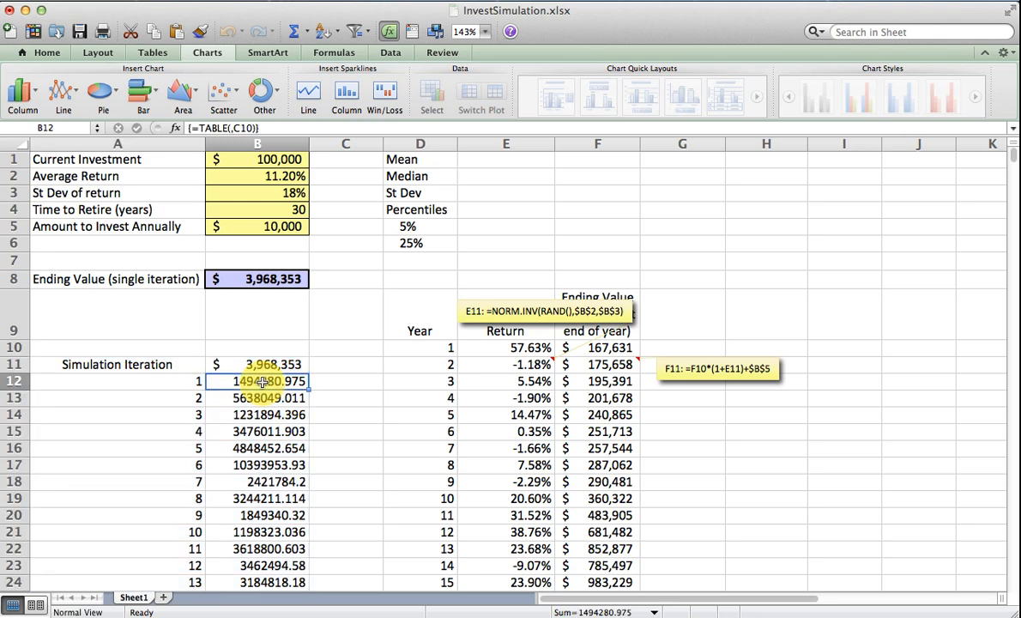
pyautogui.scroll(-3)
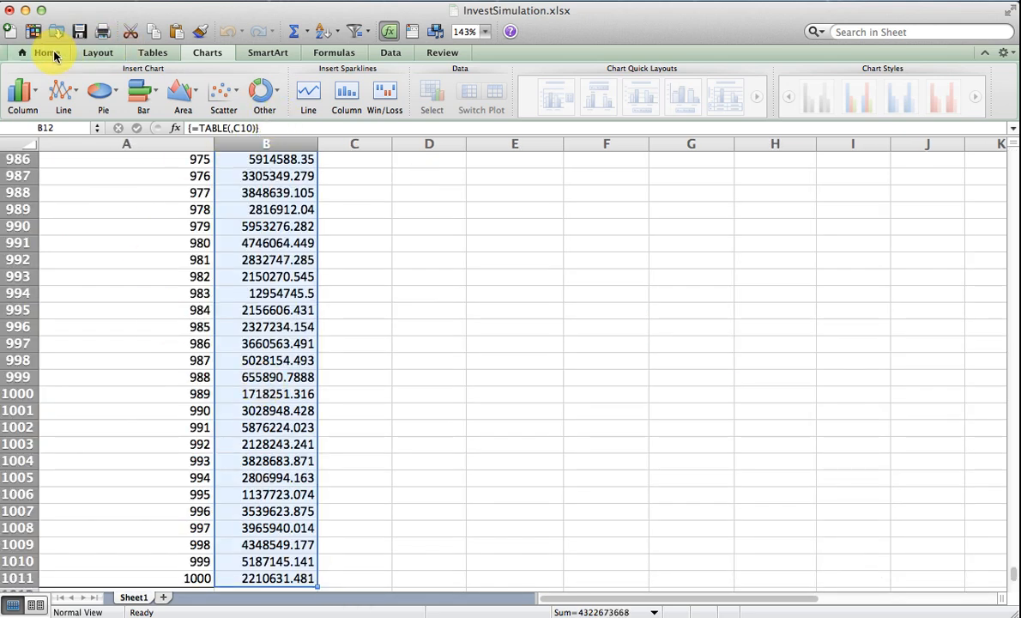
pyautogui.click(43, 54)
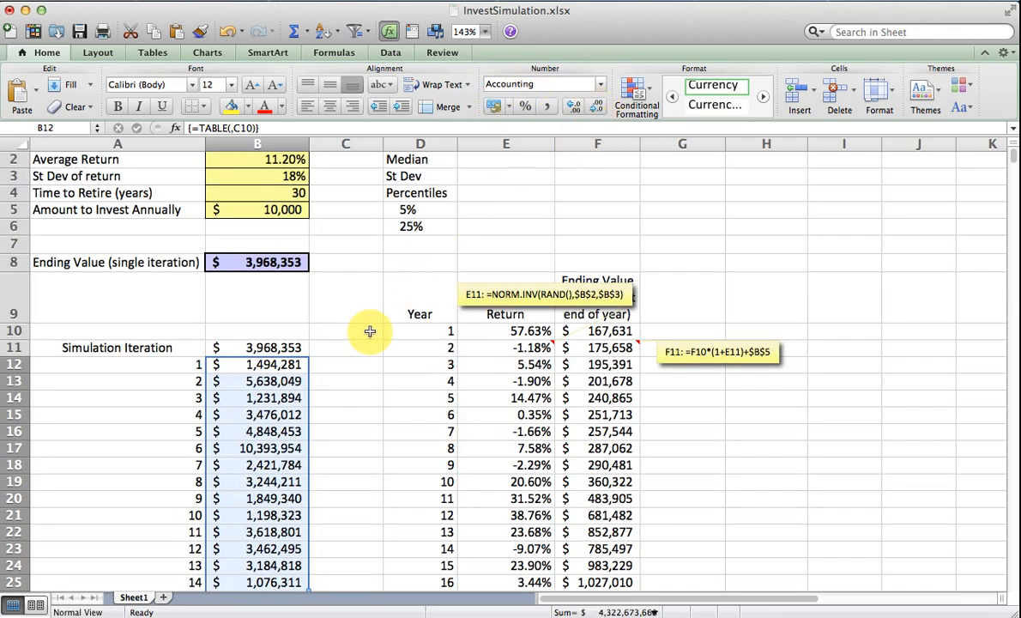
pyautogui.click(345, 369)
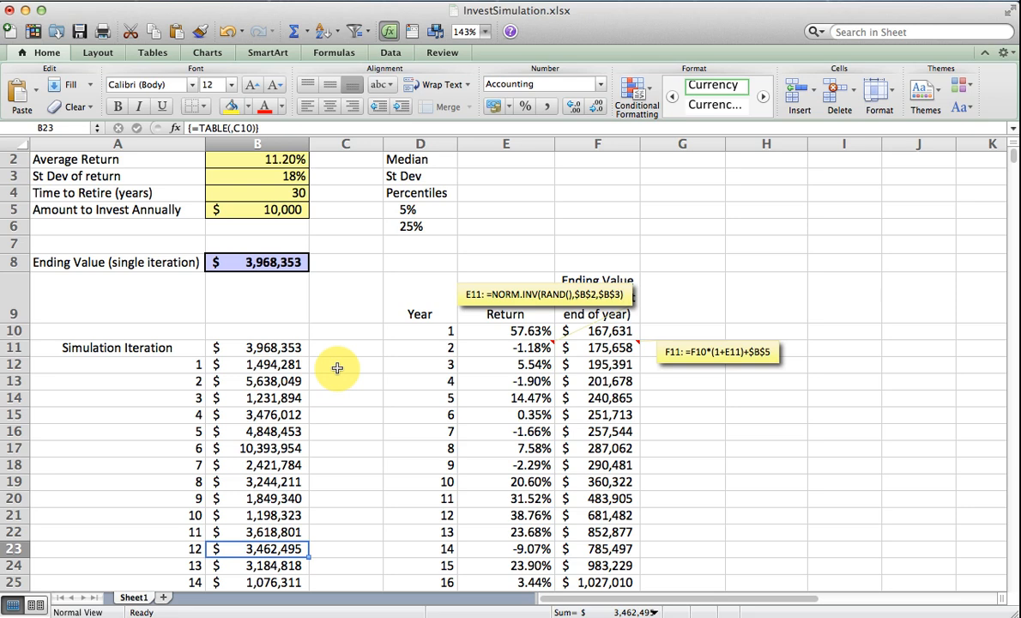
pyautogui.scroll(-3)
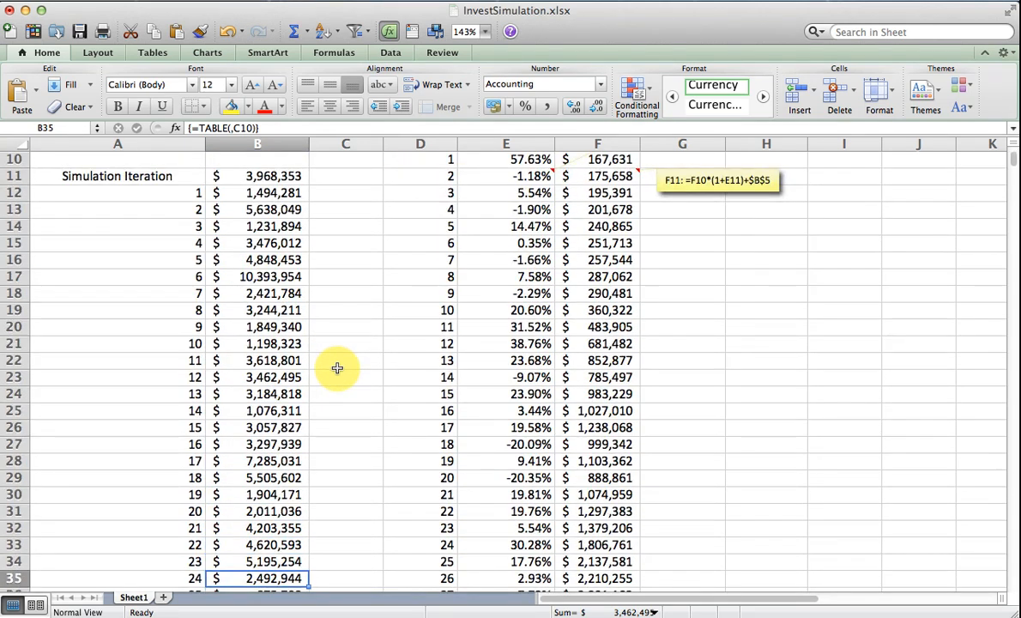
pyautogui.scroll(-3)
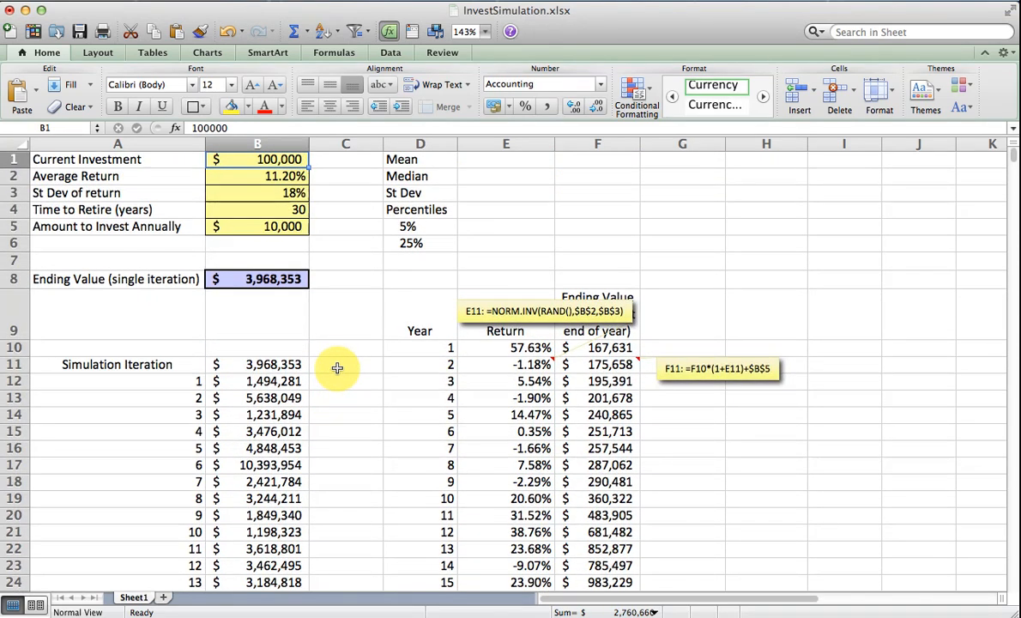
# Enter =AVERAGE(B12:B1011) in E1 for the mean of the simulated ending values
pyautogui.click(504, 158)
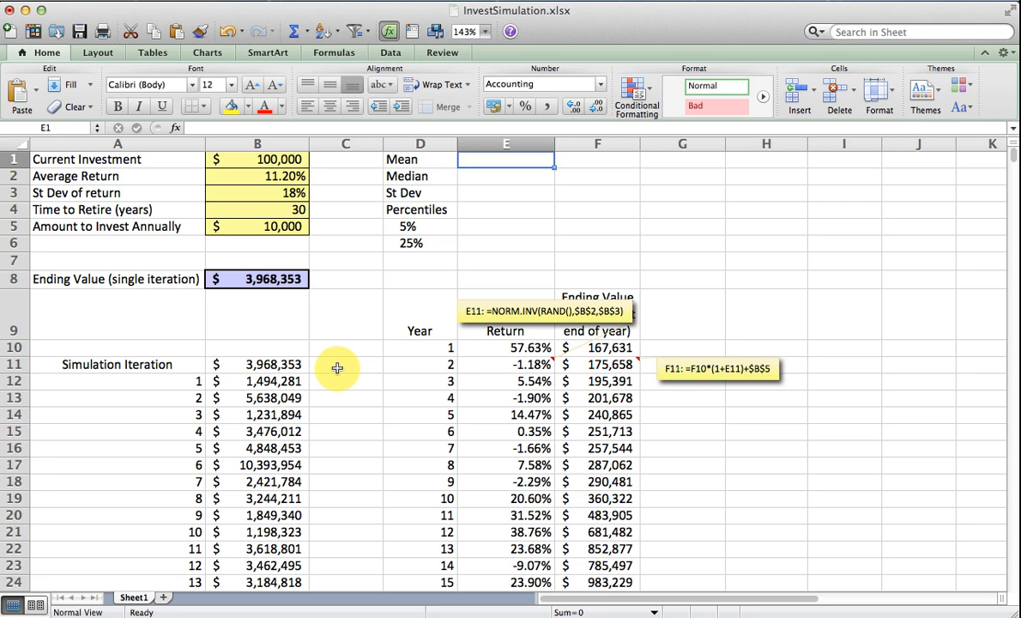
pyautogui.write('=average')
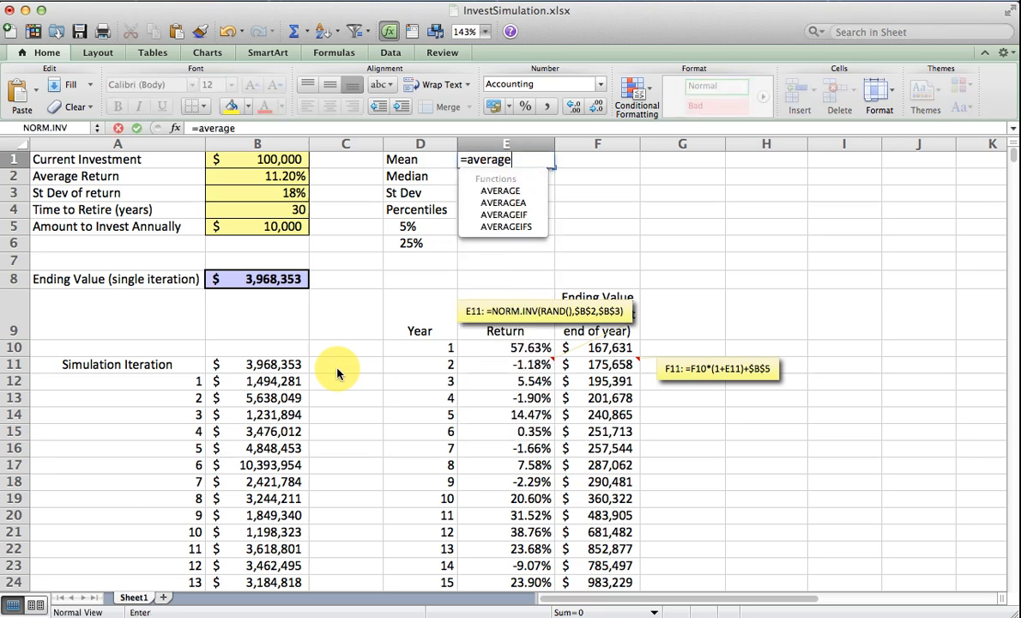
pyautogui.click(345, 158)
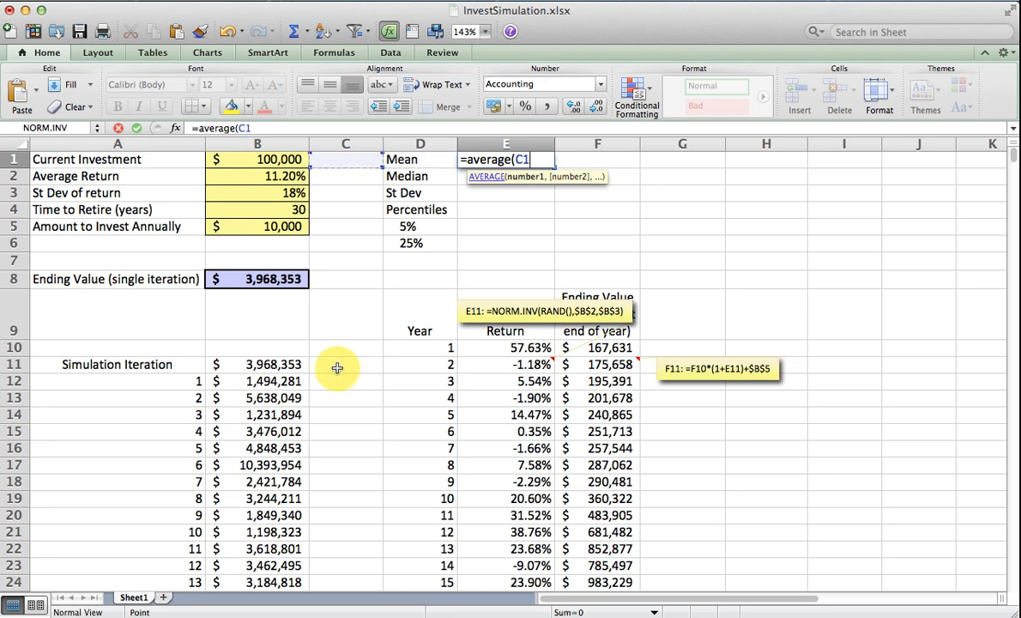
pyautogui.click(346, 350)
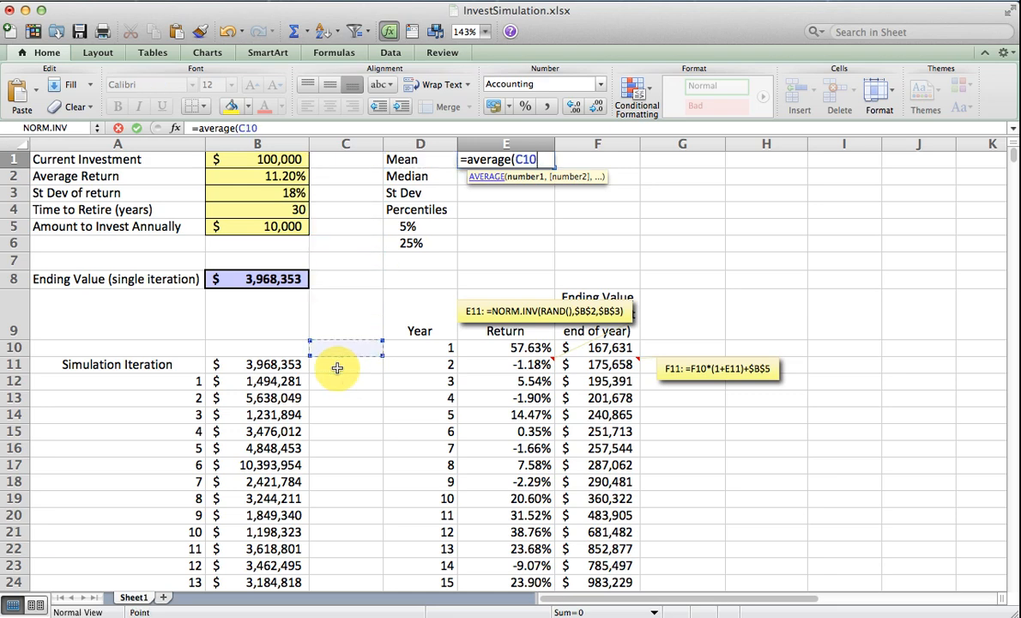
pyautogui.click(257, 381)
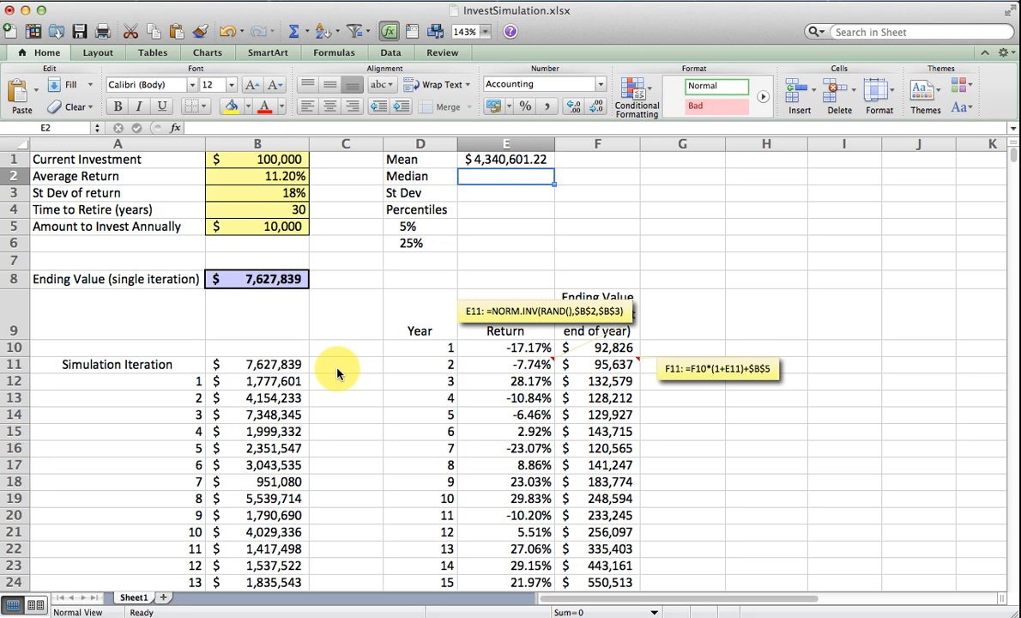
pyautogui.moveTo(336, 367)
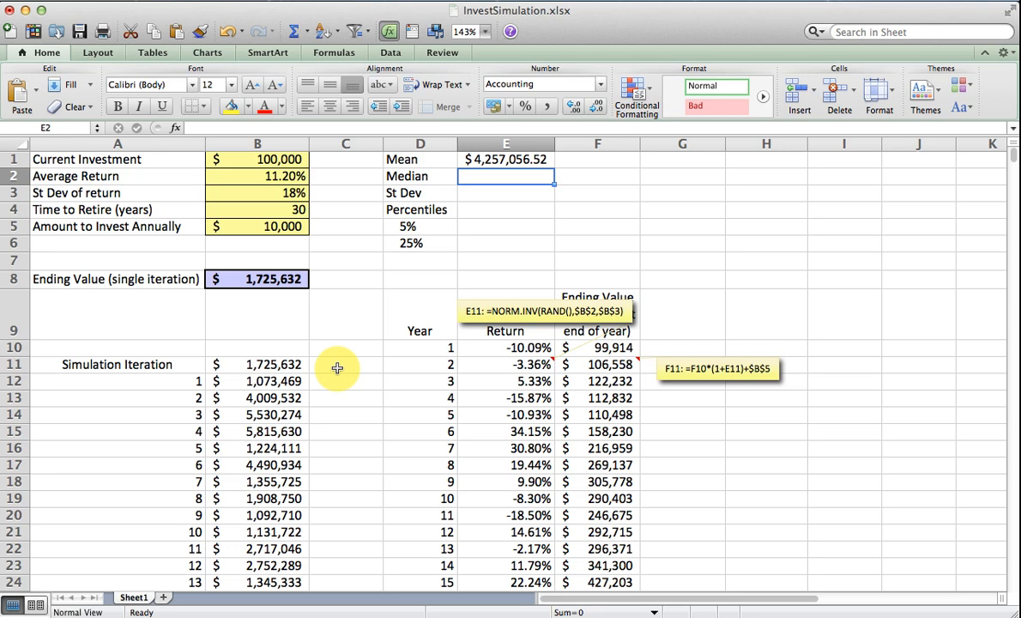
# Recalculate with F9 (mean about $4.4 million) and begin the =MEDIAN formula
pyautogui.press('F9')
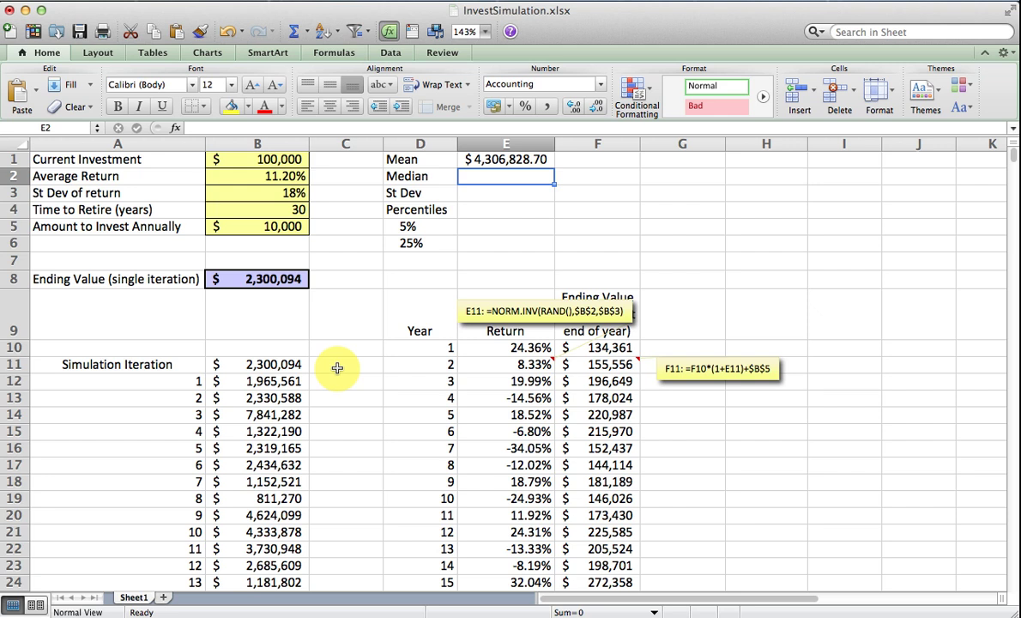
pyautogui.write('=mediAN')
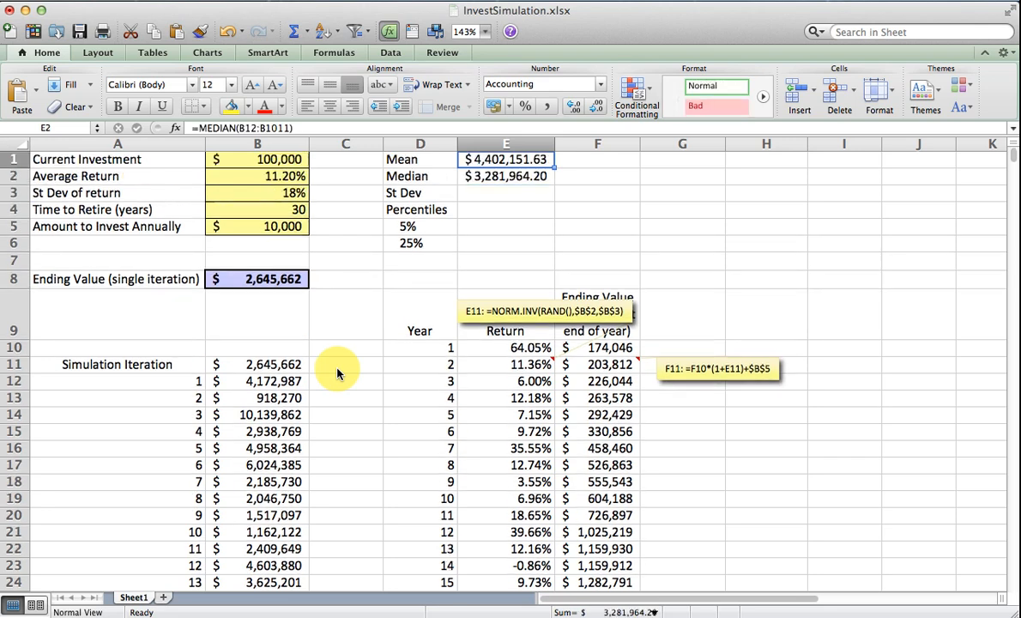
# Verify the MEDIAN(B12:B1011) formula in E2 and rerun the simulation with F9
pyautogui.click(505, 175)
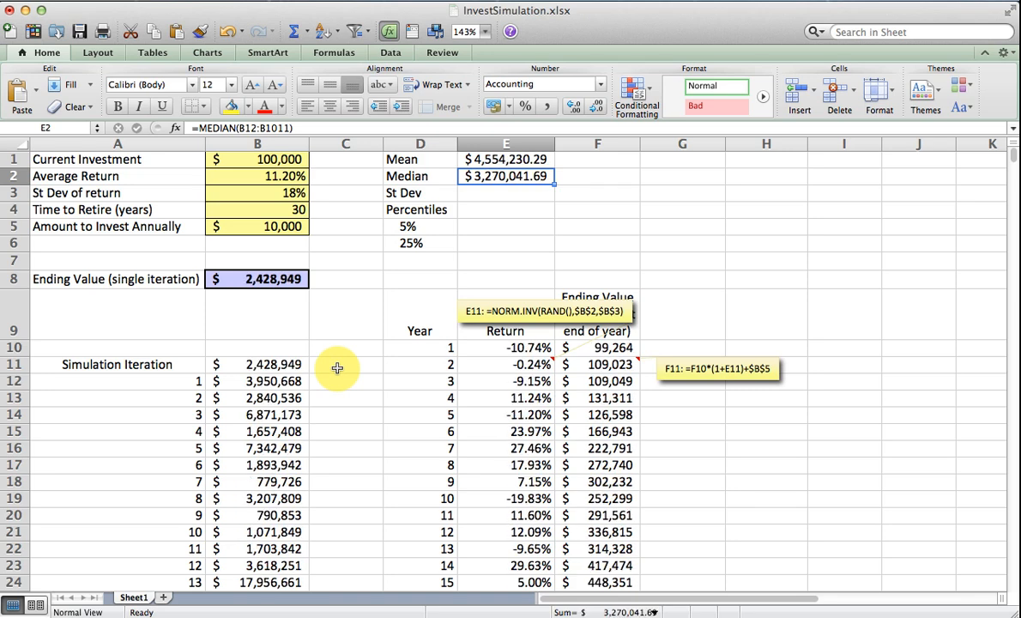
pyautogui.press('F9')
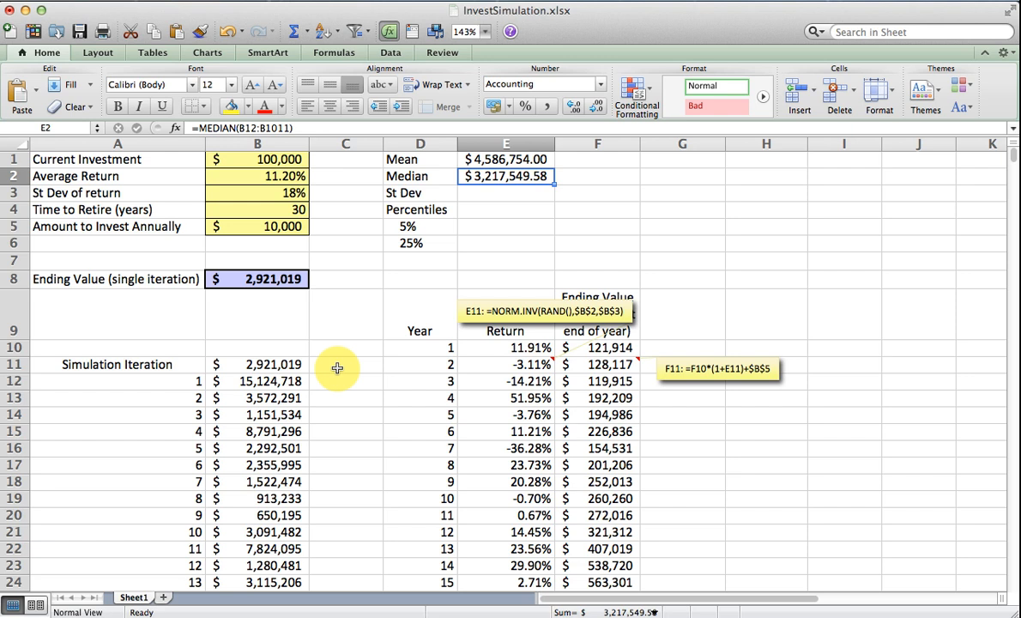
pyautogui.click(505, 226)
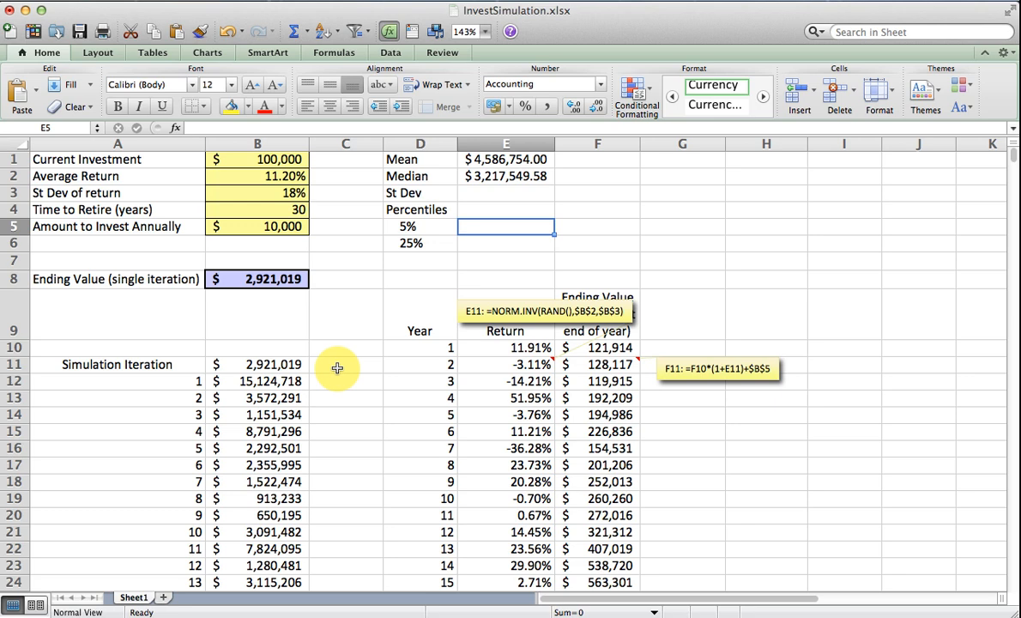
# Enter a PERCENTILE formula in E5 over B12:B1011 using the 5% in D5, showing $964,051.51
pyautogui.write('=')
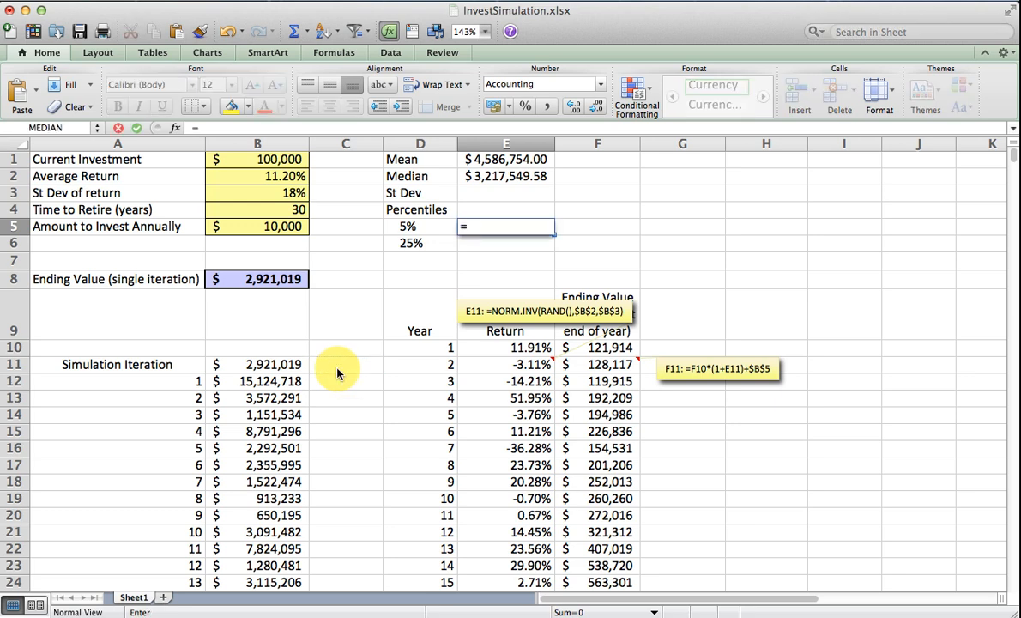
pyautogui.write('perCENTILE.EXC')
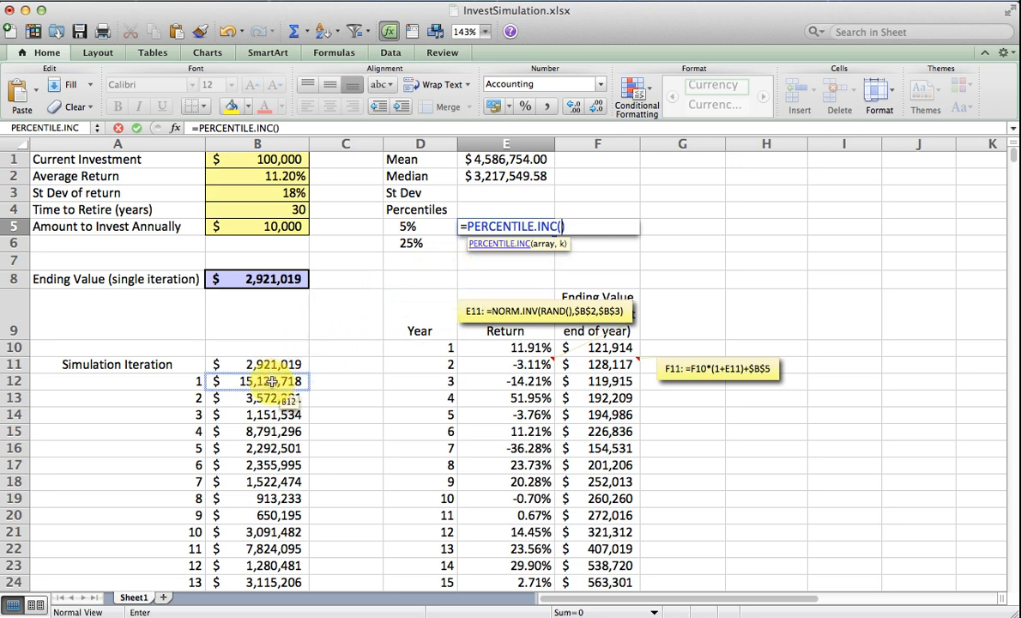
pyautogui.click(266, 381)
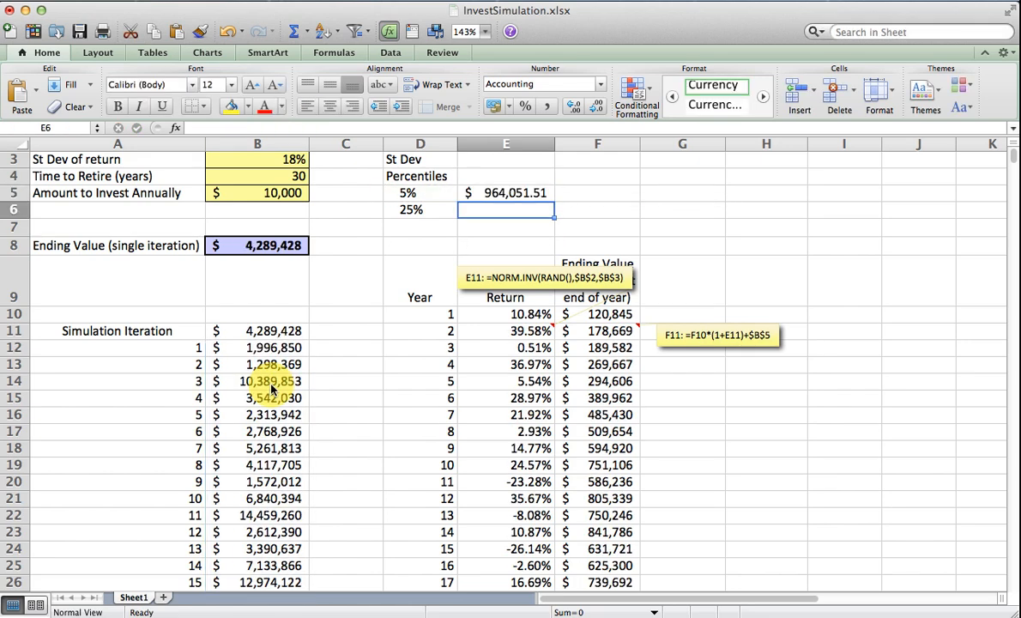
pyautogui.click(508, 192)
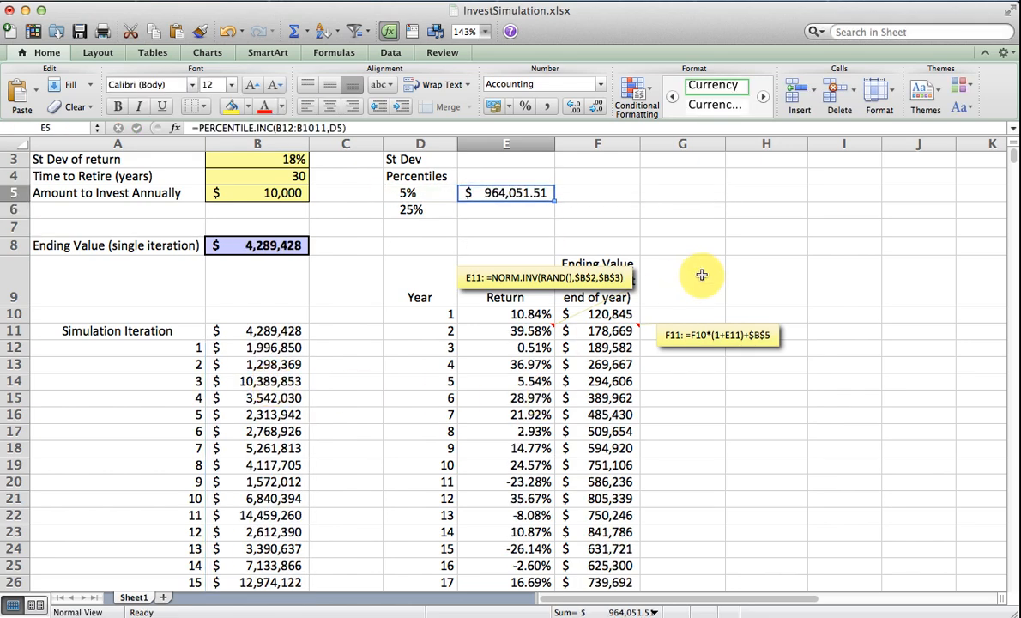
pyautogui.moveTo(580, 199)
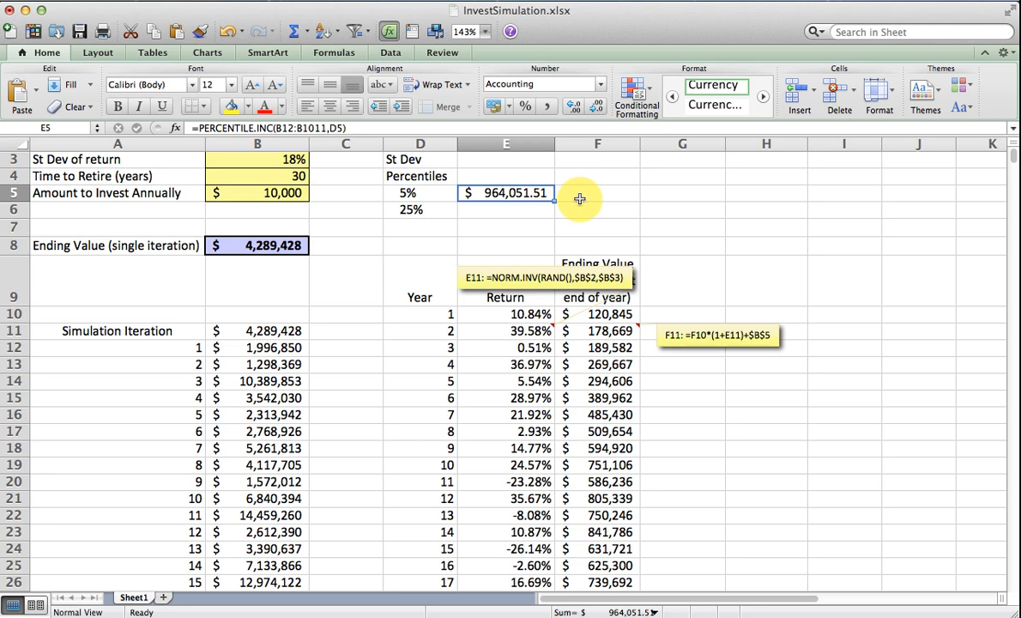
pyautogui.moveTo(625, 195)
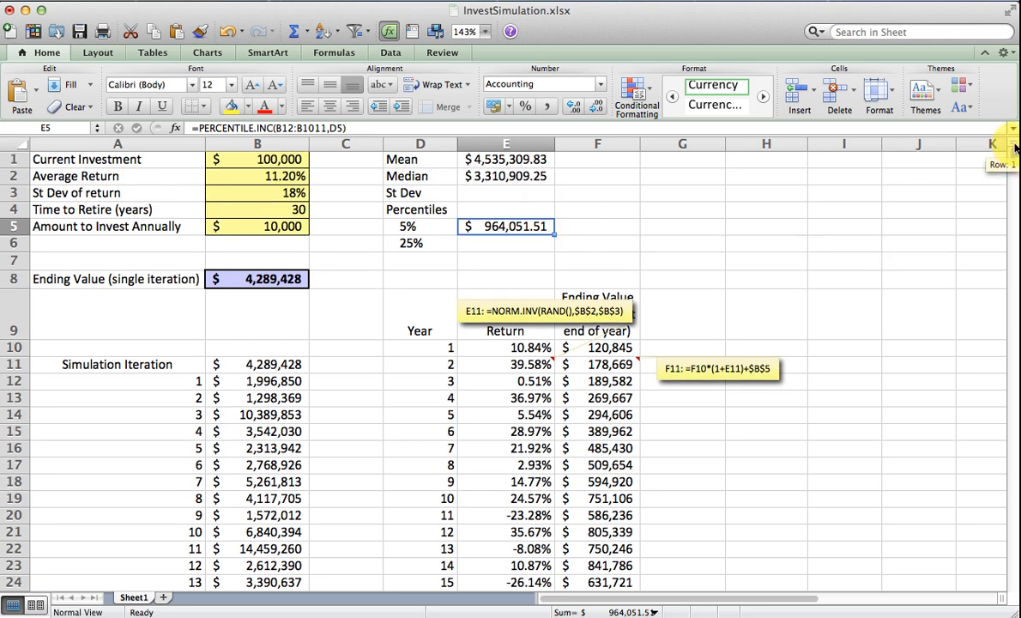
pyautogui.moveTo(624, 216)
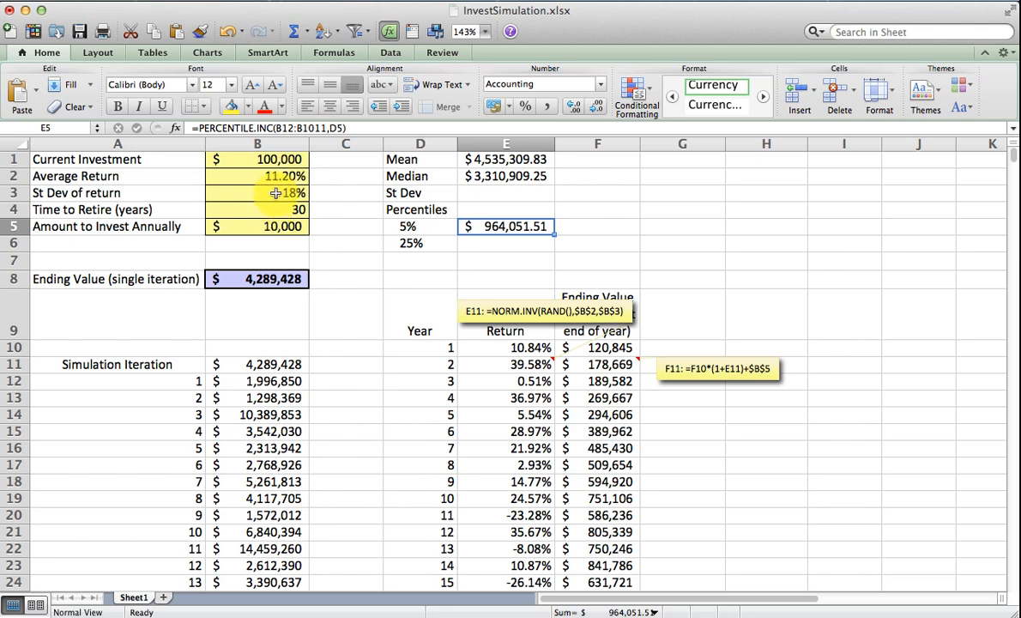
pyautogui.moveTo(509, 243)
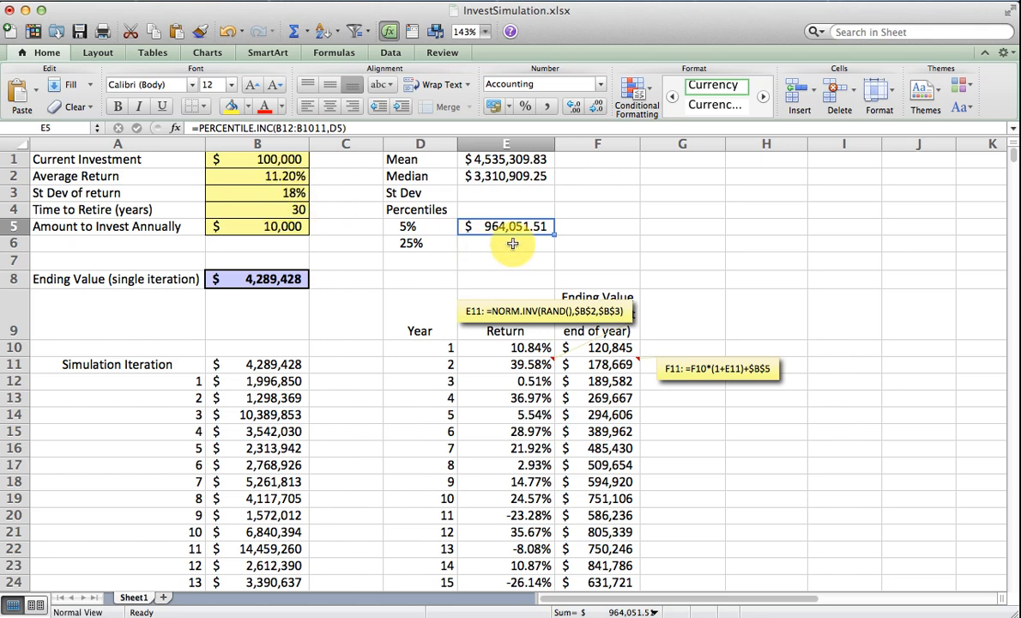
# Enter =PERCENTILE.INC(B12:B1011,D6) in E6 for the 25% percentile, showing $1,785,056.39
pyautogui.click(506, 244)
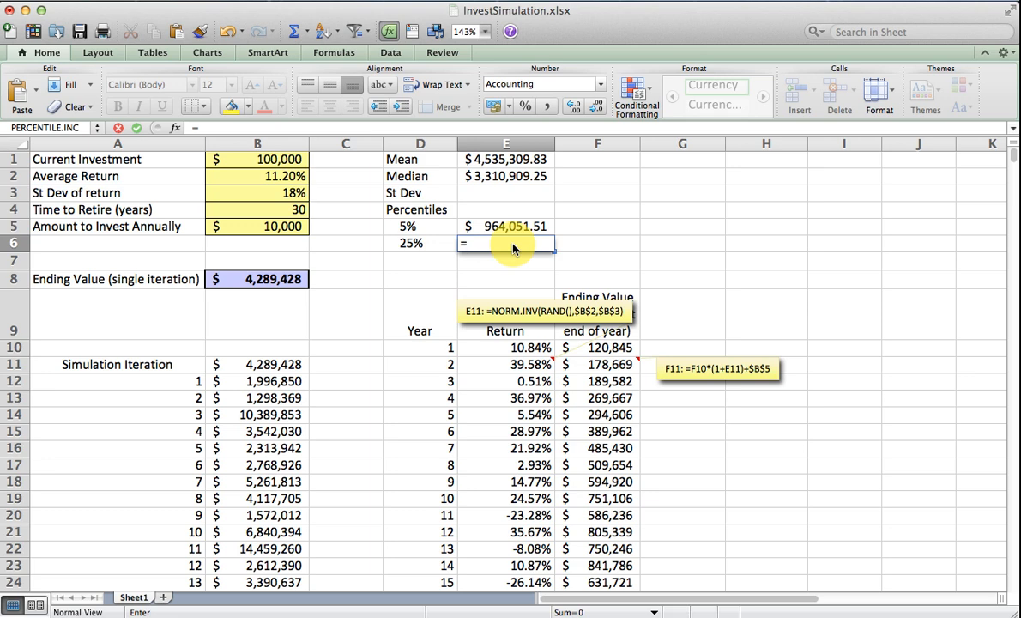
pyautogui.write('=percentiLE.INC')
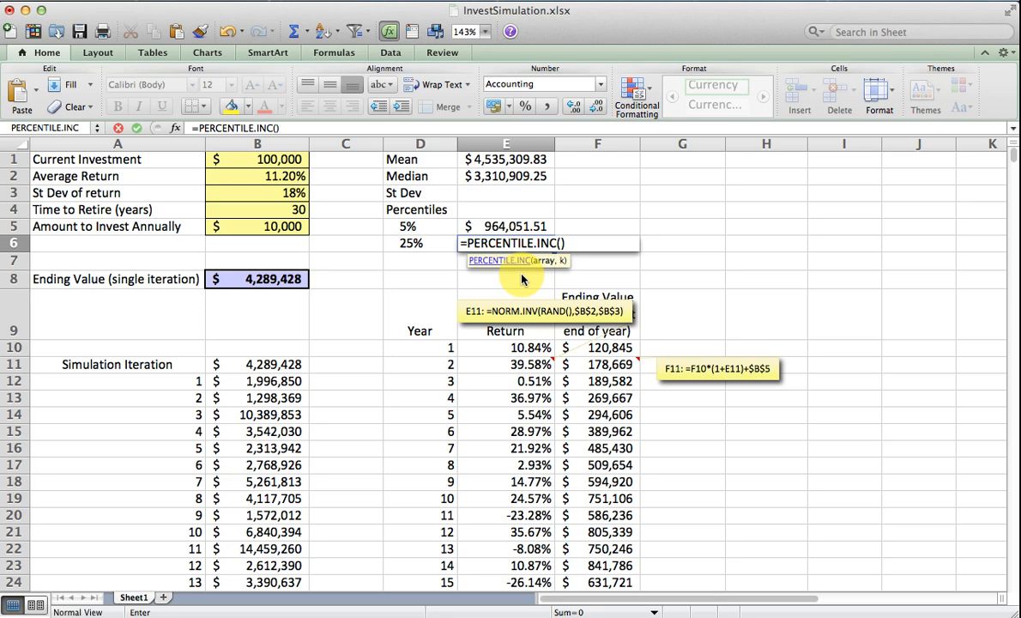
pyautogui.click(258, 364)
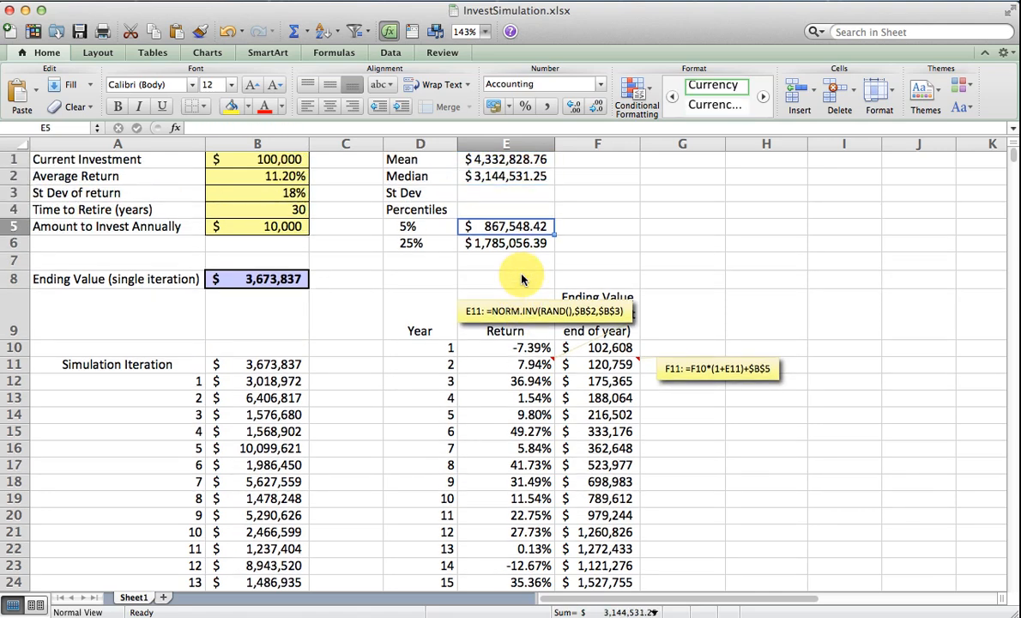
pyautogui.click(505, 244)
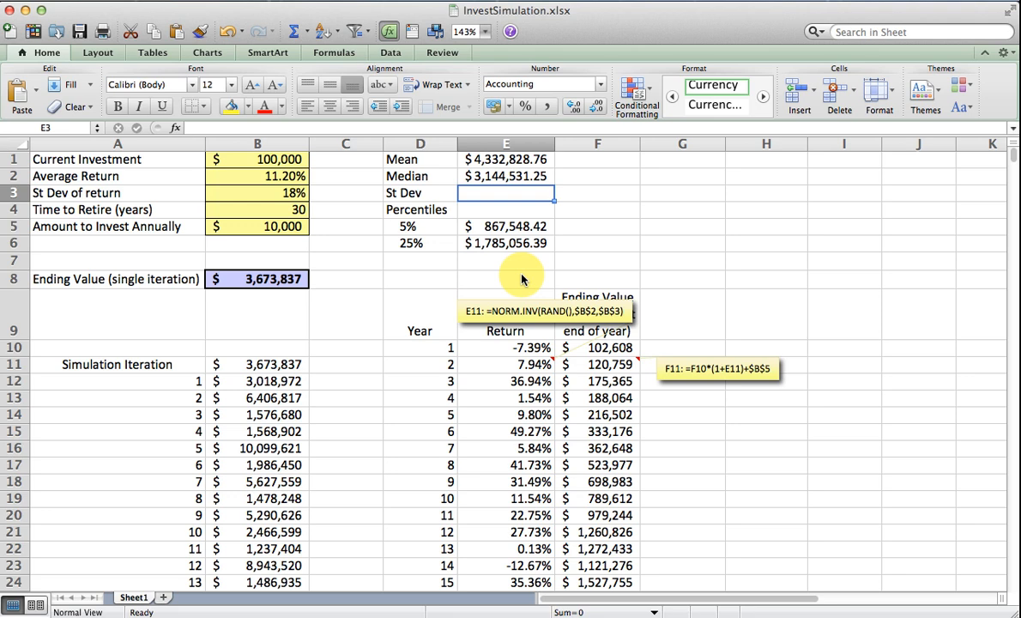
# Enter =STDEV.S(B12:B1011) in E3, showing a standard deviation of $4,525,962.50
pyautogui.write('=STDEV.S(C3')
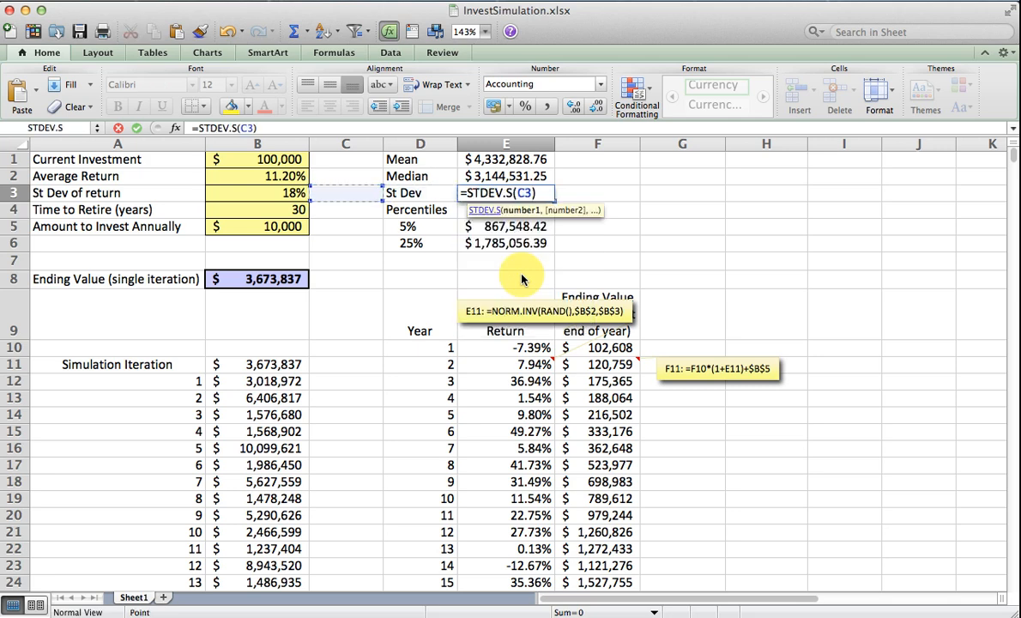
pyautogui.click(347, 381)
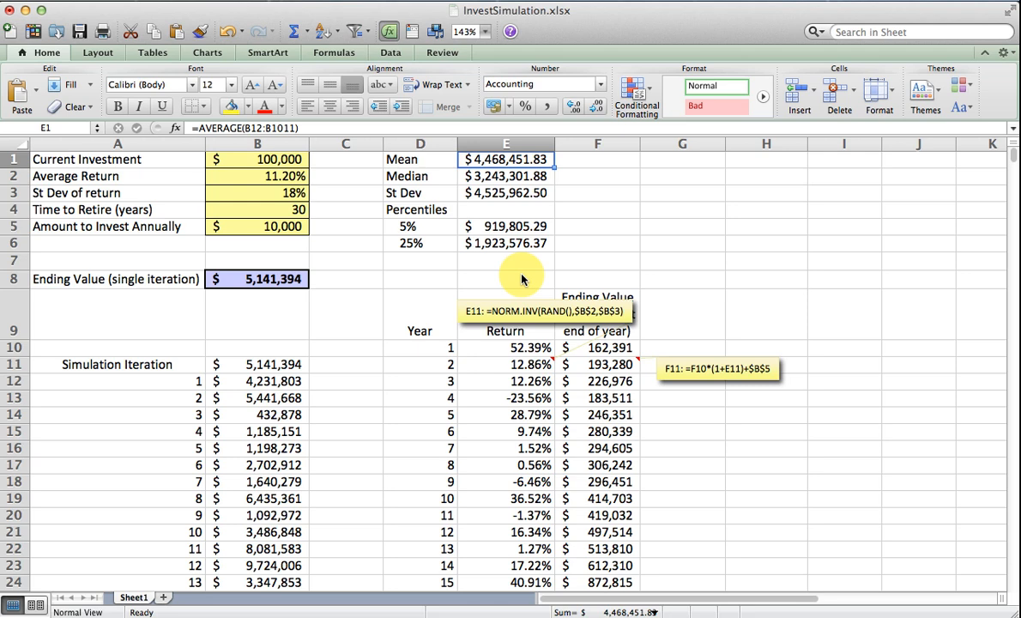
pyautogui.click(504, 192)
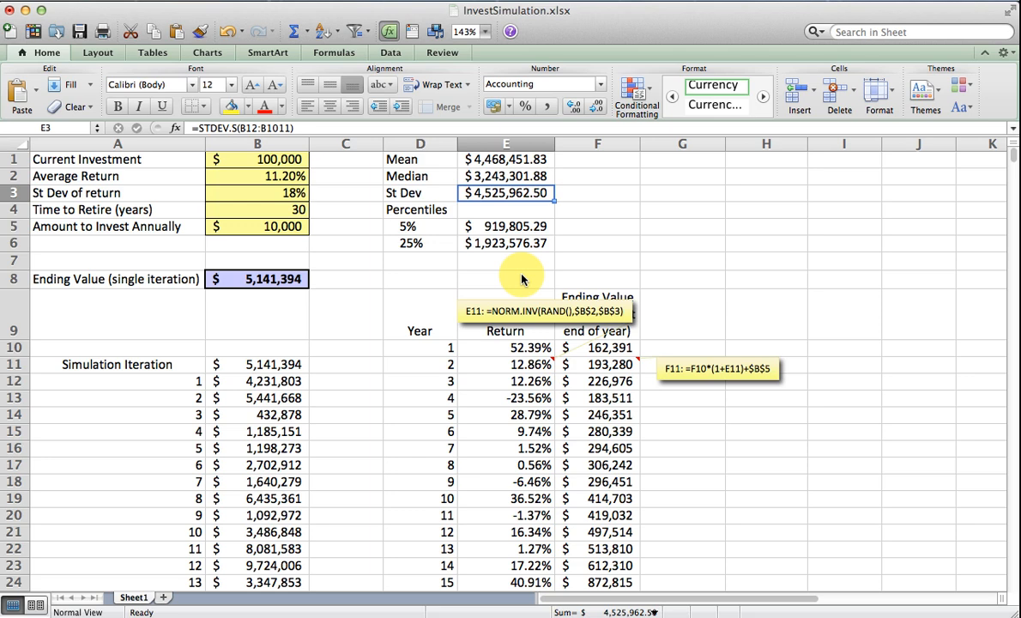
pyautogui.moveTo(261, 192)
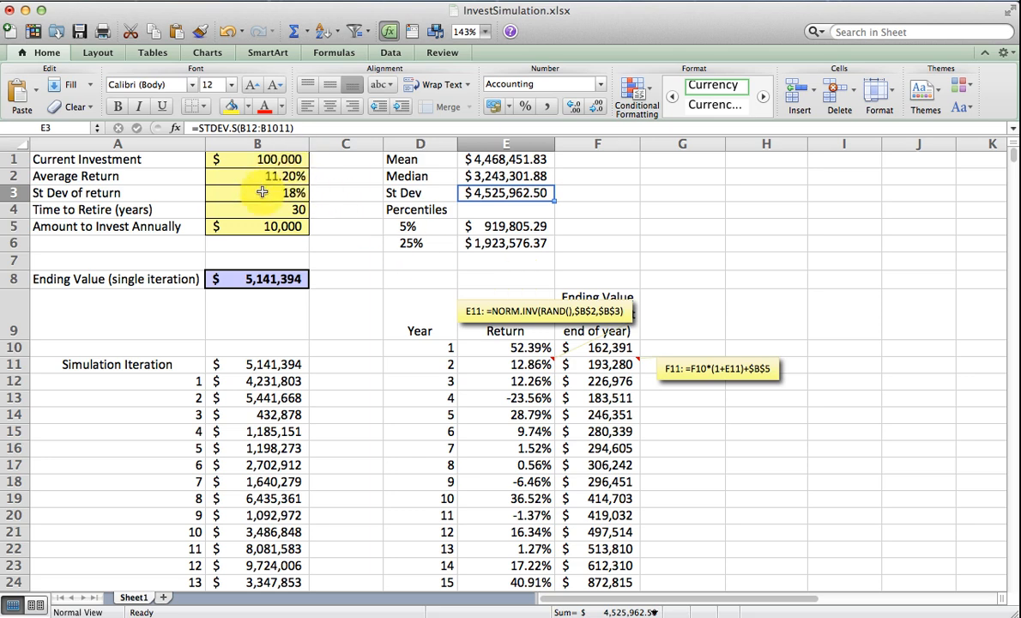
pyautogui.moveTo(324, 185)
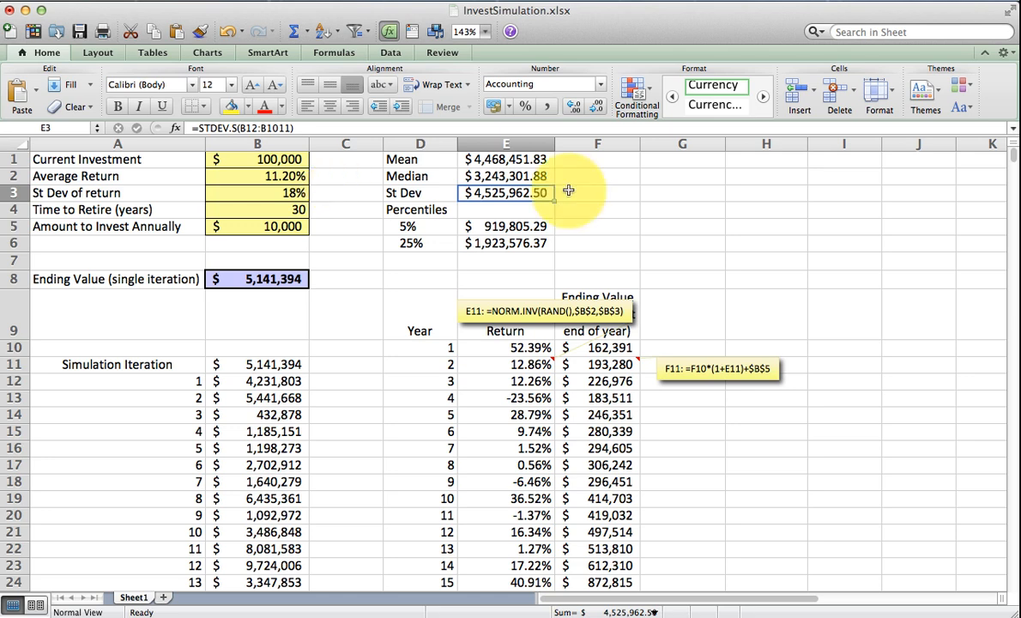
pyautogui.moveTo(365, 367)
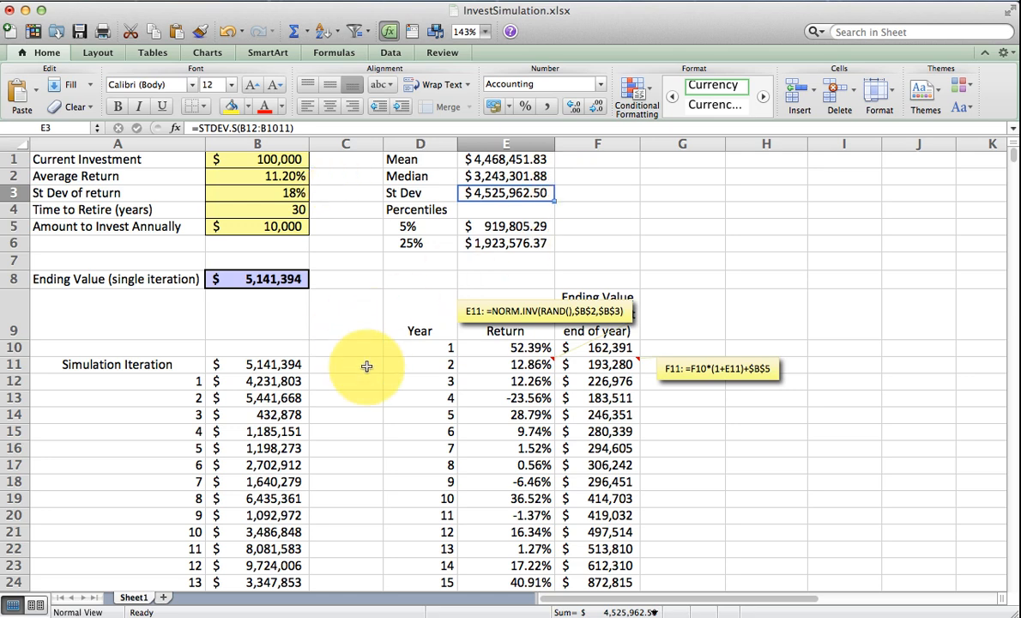